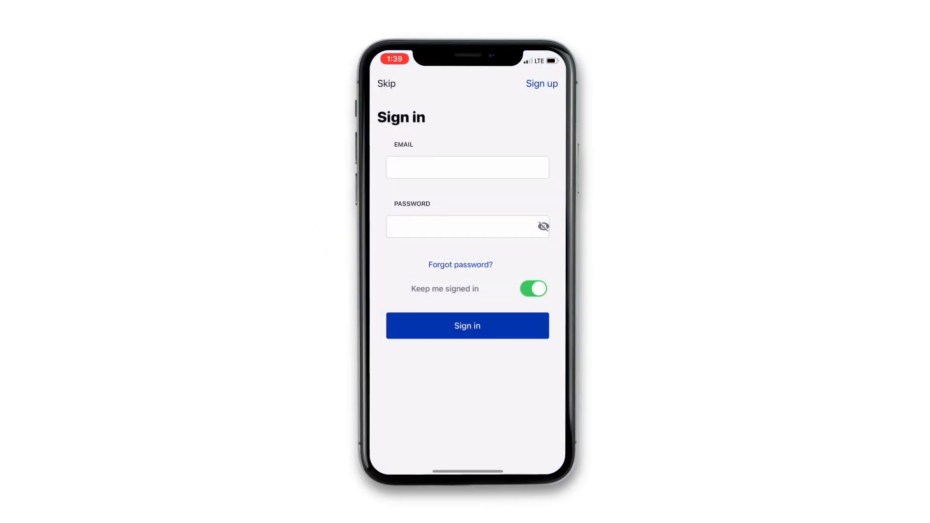
# Sign in, go to Companies, and show the Users list of Graco Spray Foam Inc.
pyautogui.click(541, 83)
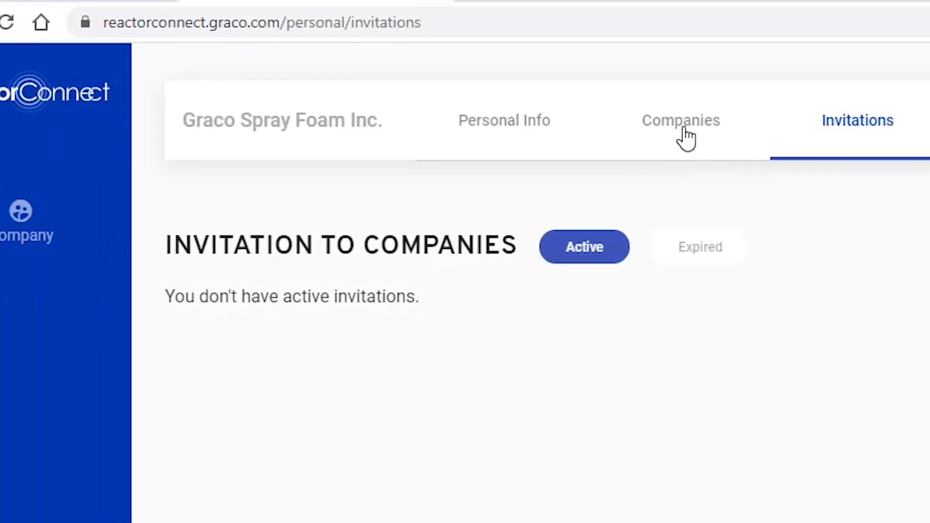
pyautogui.click(681, 121)
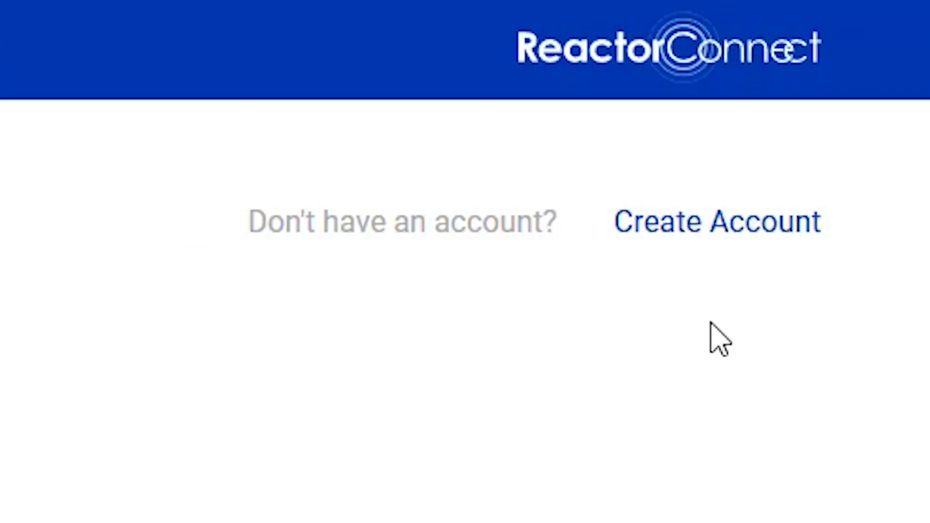
pyautogui.click(718, 221)
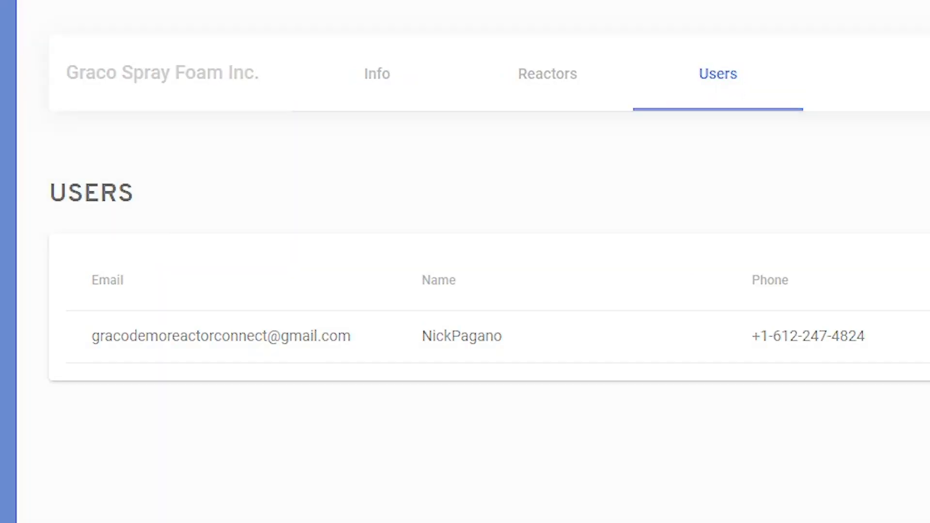
pyautogui.click(547, 74)
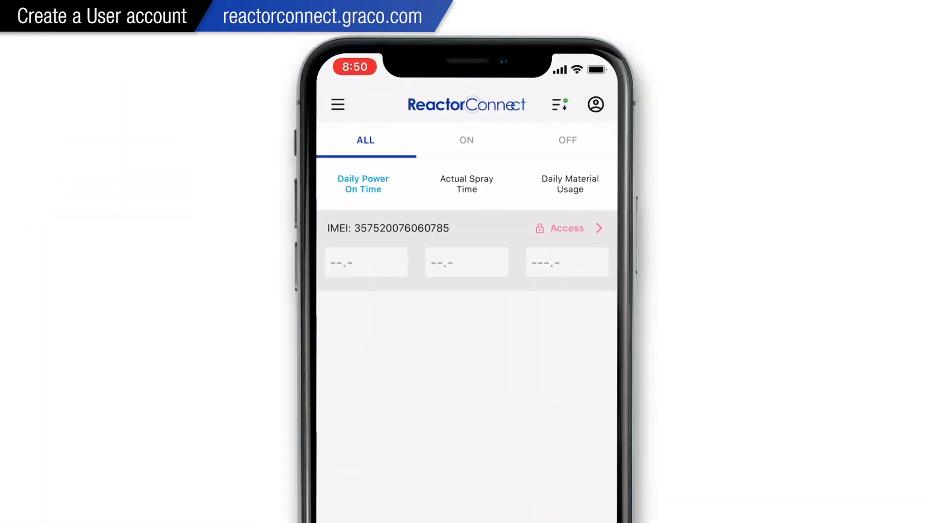
# From the mobile profile icon, reach the reactorconnect.graco.com sign-in page.
pyautogui.click(596, 105)
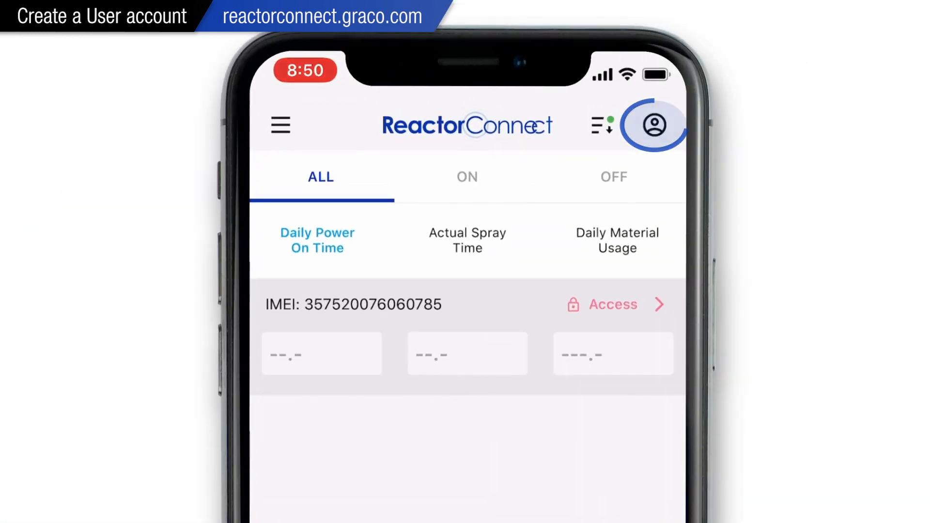
pyautogui.click(653, 125)
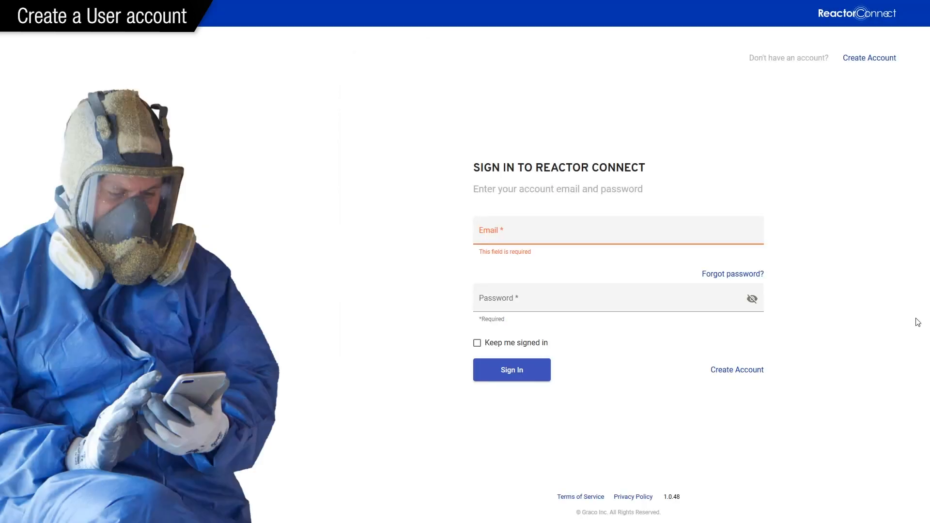
pyautogui.moveTo(787, 432)
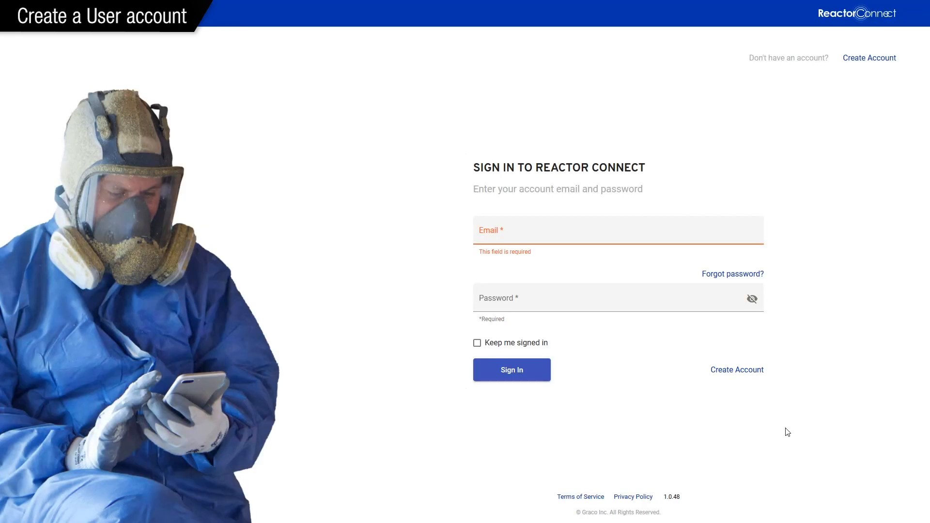
pyautogui.click(868, 57)
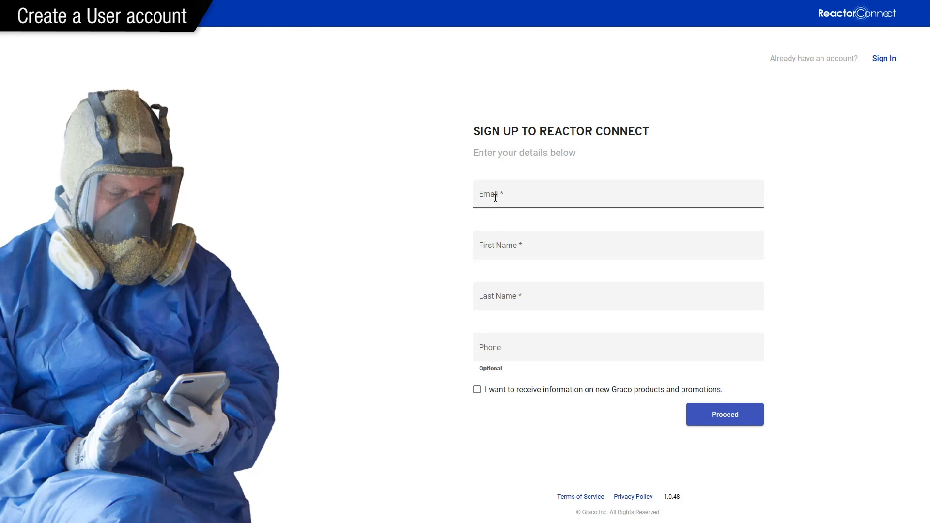
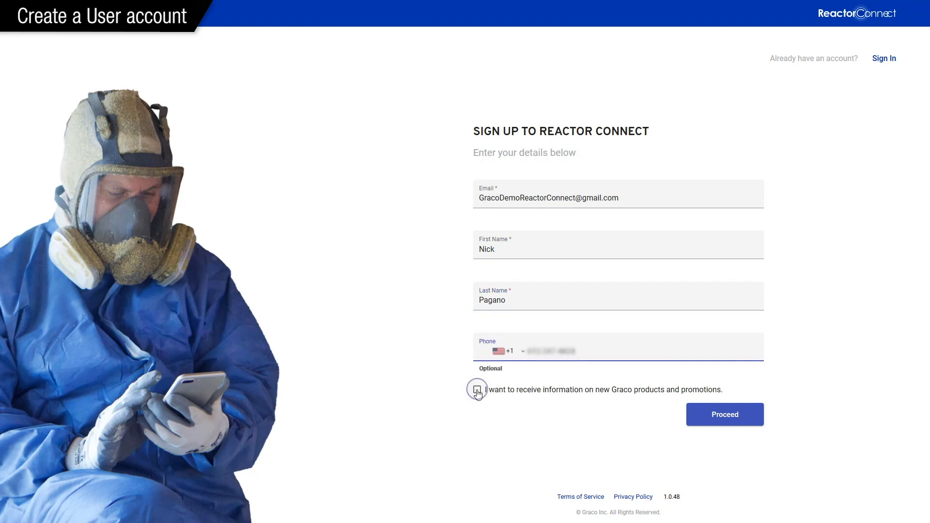
pyautogui.click(725, 414)
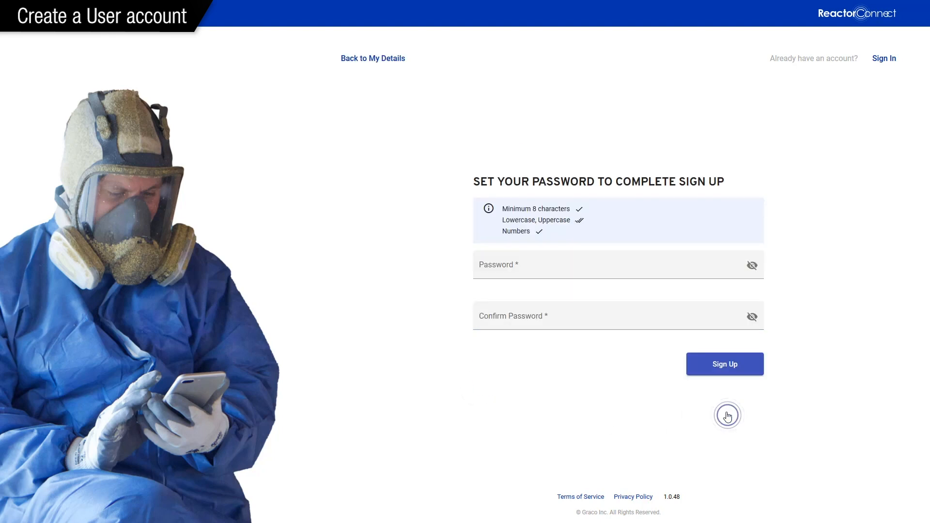
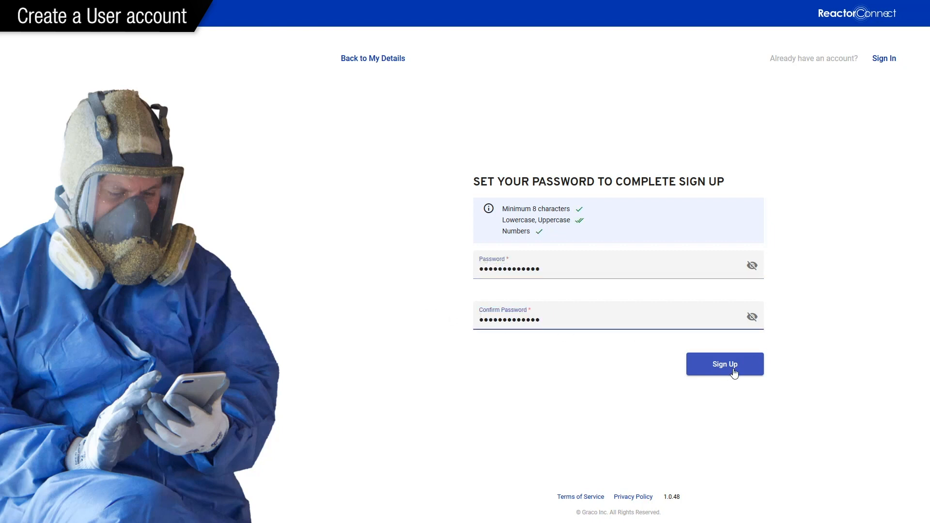
# Sign up the new account and confirm it via the emailed verification link.
pyautogui.click(725, 363)
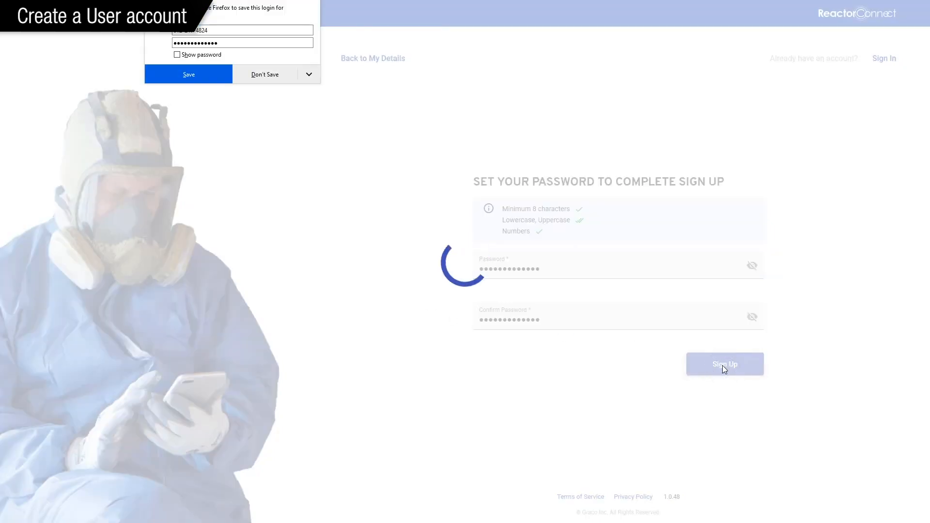
pyautogui.click(725, 364)
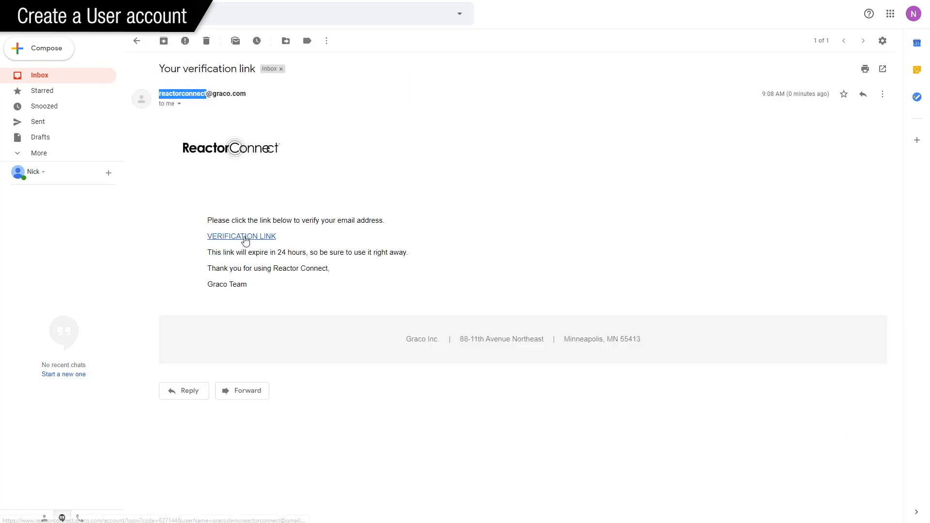
pyautogui.click(241, 237)
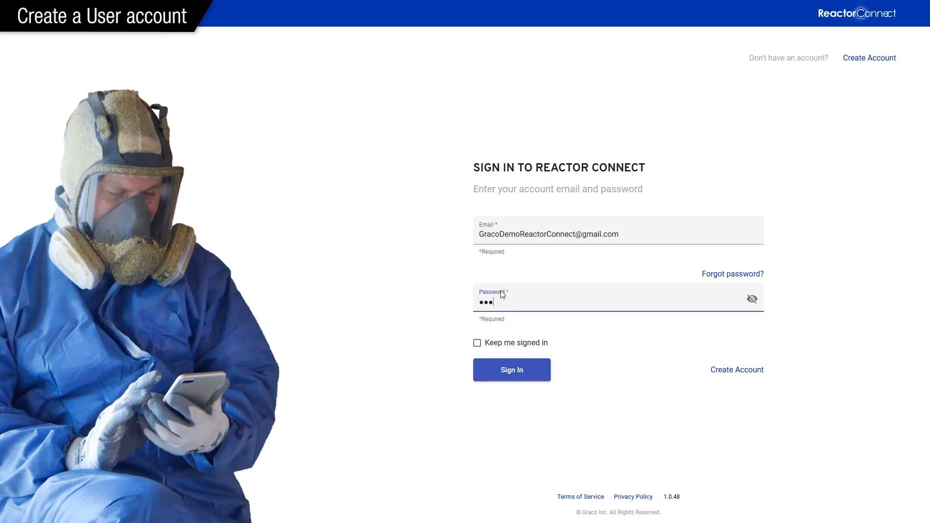
# Sign in with the new account's email and password.
pyautogui.click(512, 369)
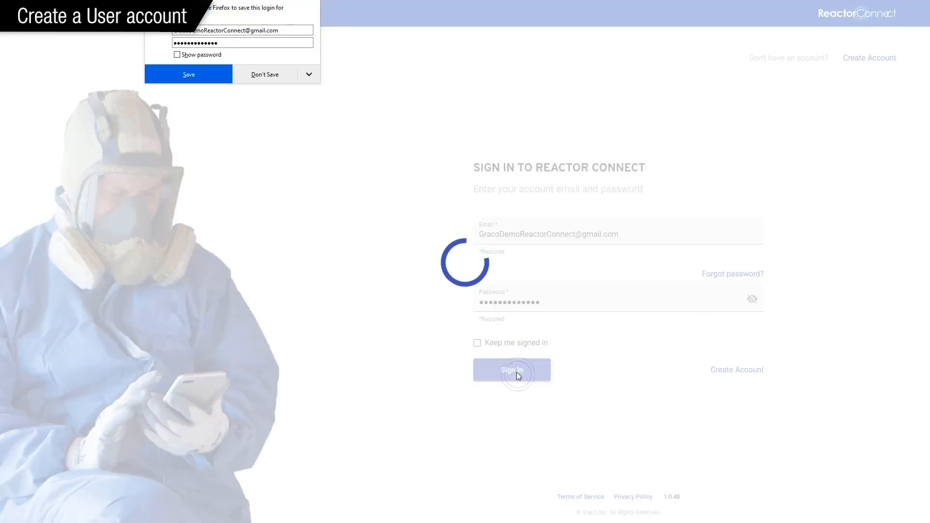
pyautogui.click(512, 369)
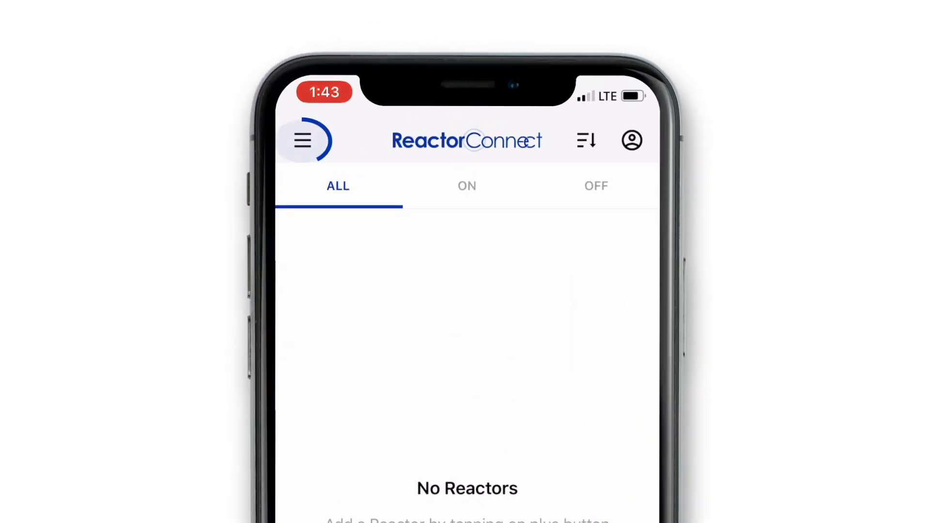
# From the app menu go to Company, which shows none yet, and start Create Company.
pyautogui.click(303, 141)
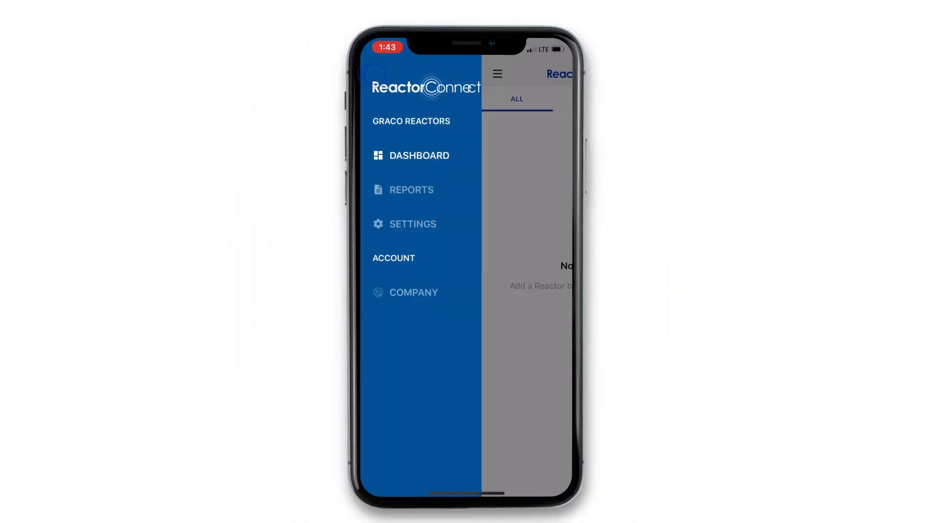
pyautogui.click(414, 292)
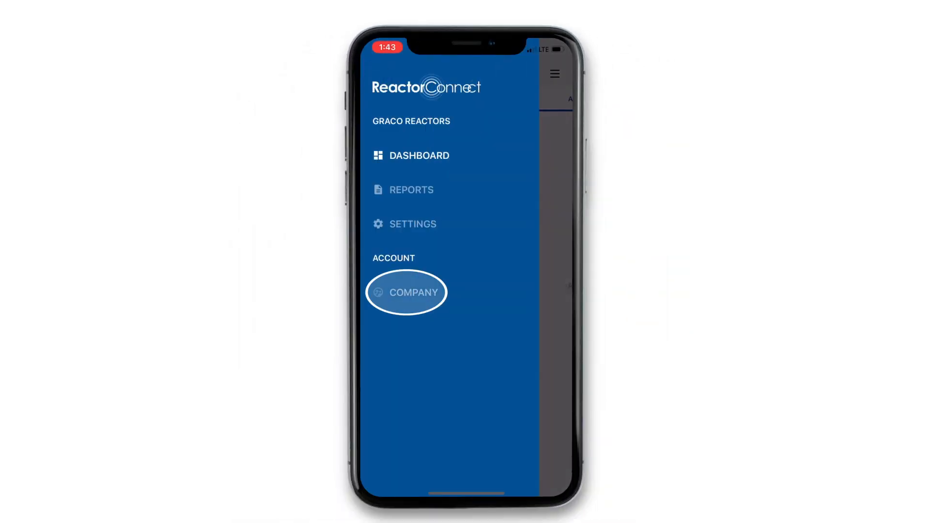
pyautogui.click(406, 291)
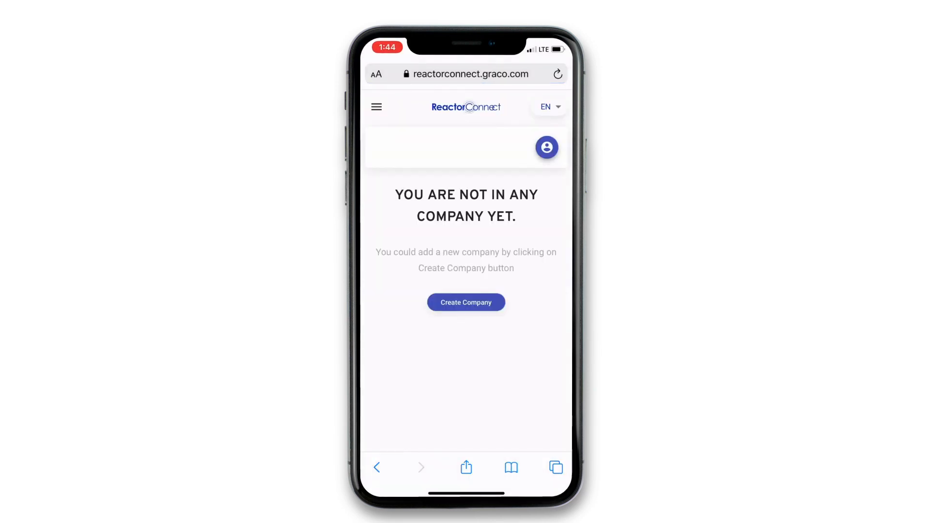
pyautogui.click(466, 303)
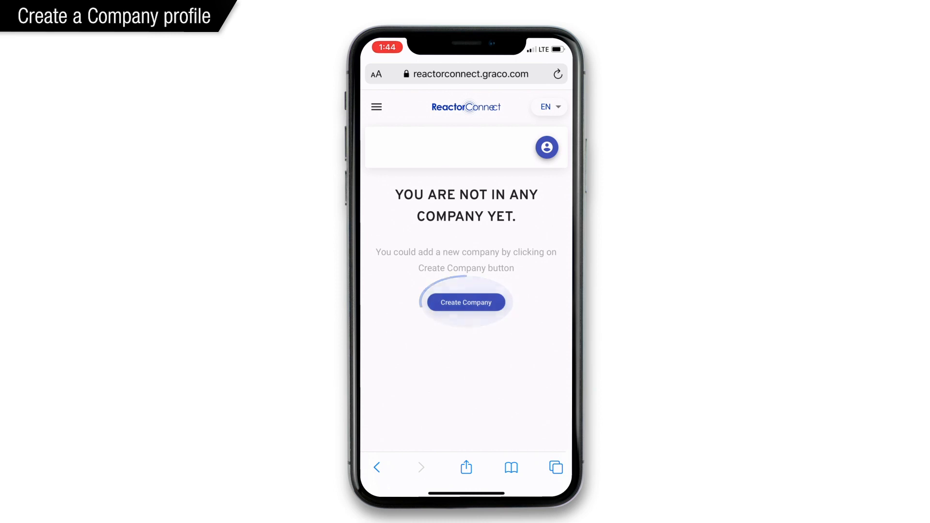
pyautogui.click(467, 302)
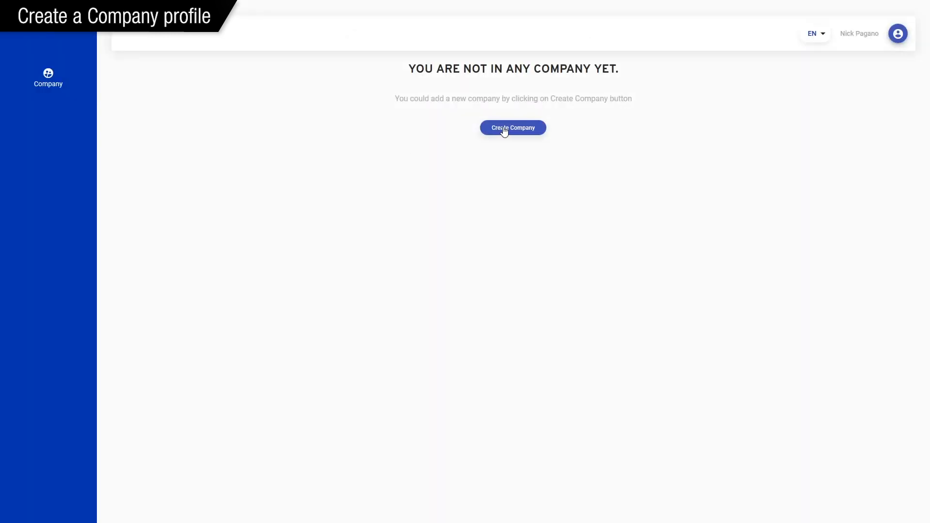
# Create Graco Spray Foam Inc. with its company type, Minneapolis address, website and phone.
pyautogui.click(513, 128)
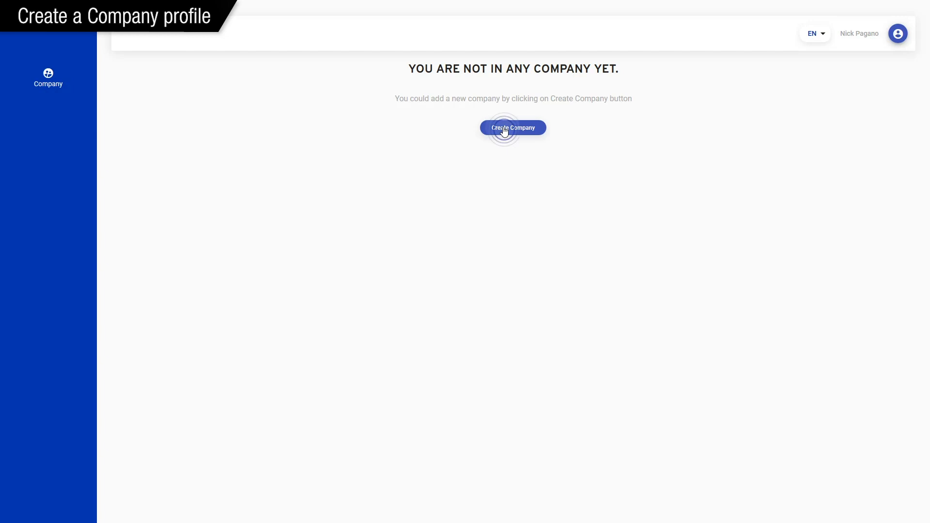
pyautogui.click(512, 128)
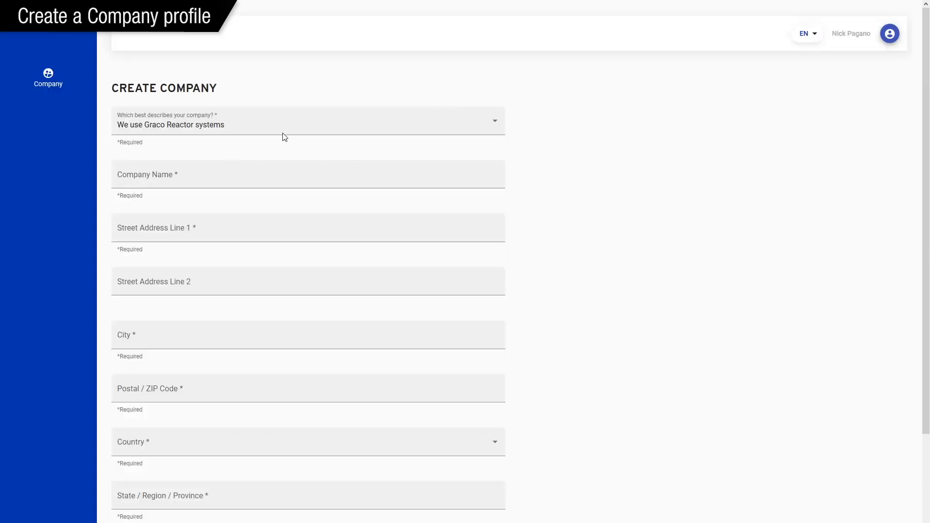
pyautogui.moveTo(315, 150)
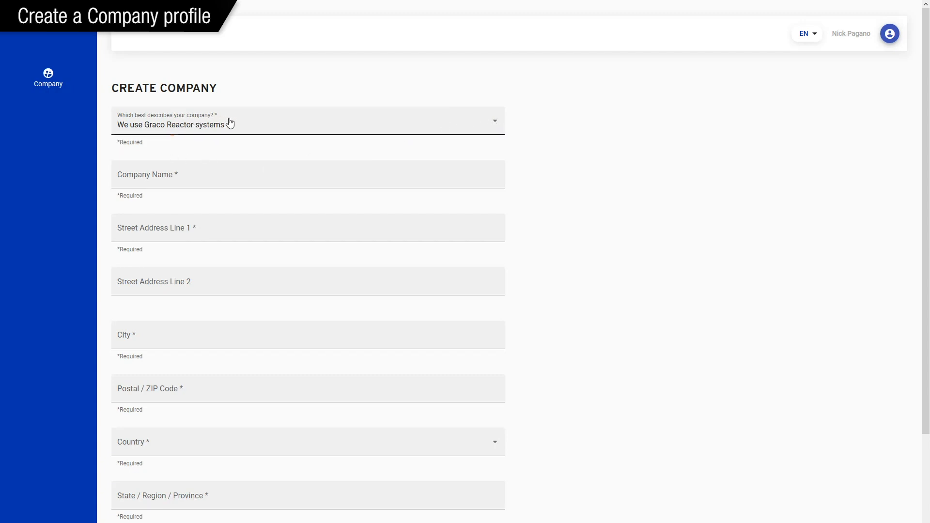
pyautogui.click(495, 121)
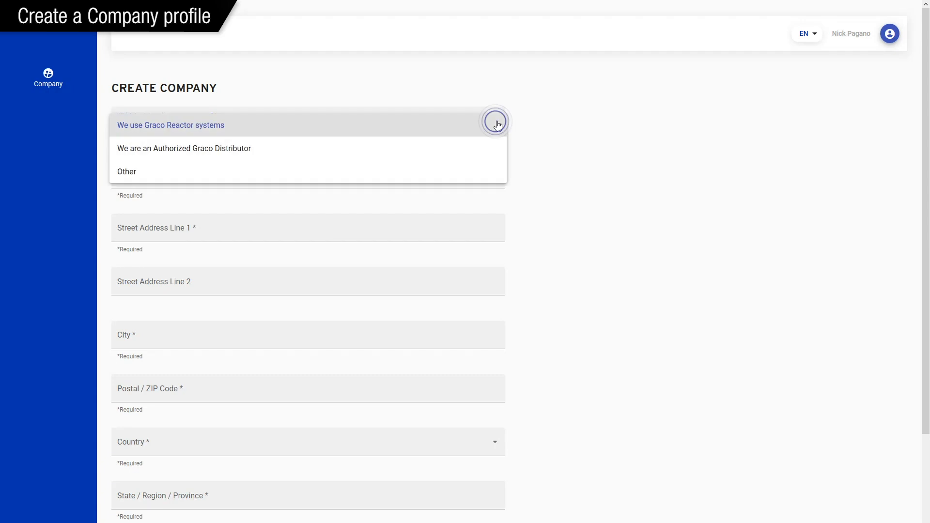
pyautogui.click(171, 125)
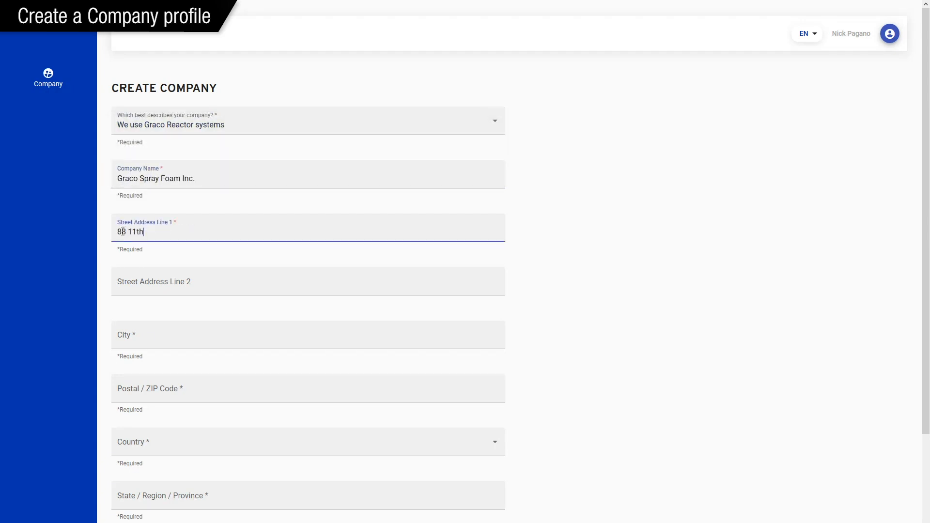
pyautogui.scroll(-3)
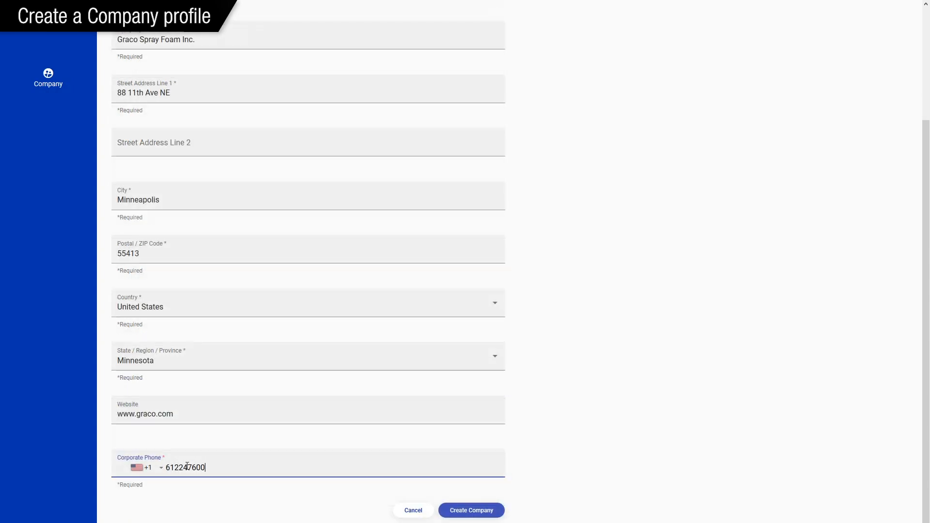
pyautogui.click(471, 511)
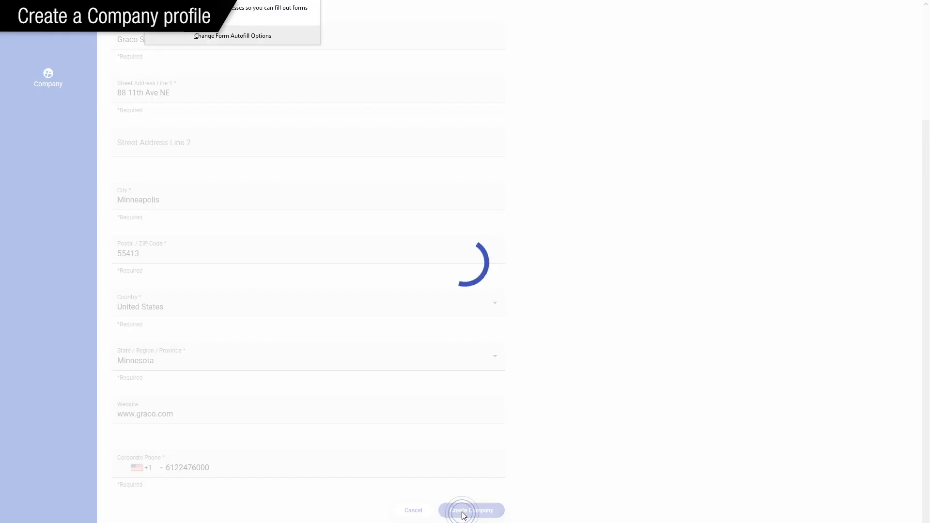
pyautogui.click(471, 511)
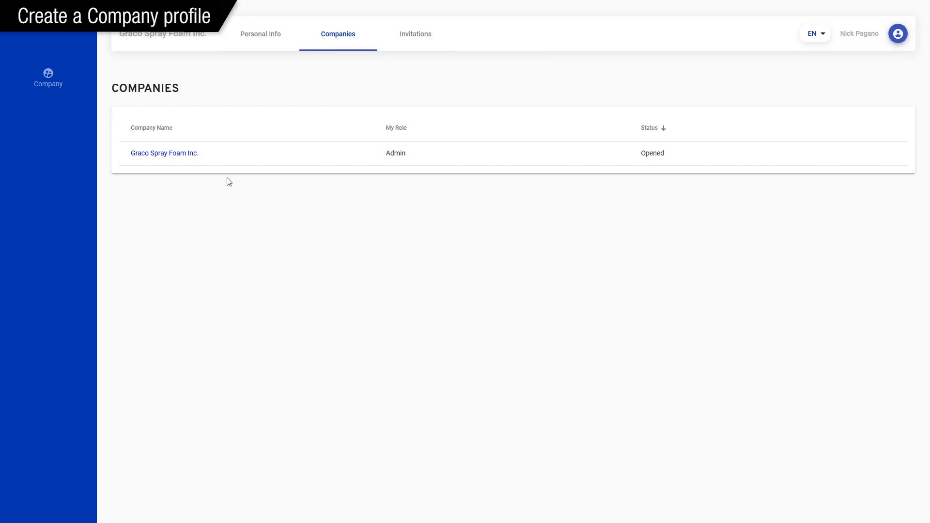
pyautogui.moveTo(48, 76)
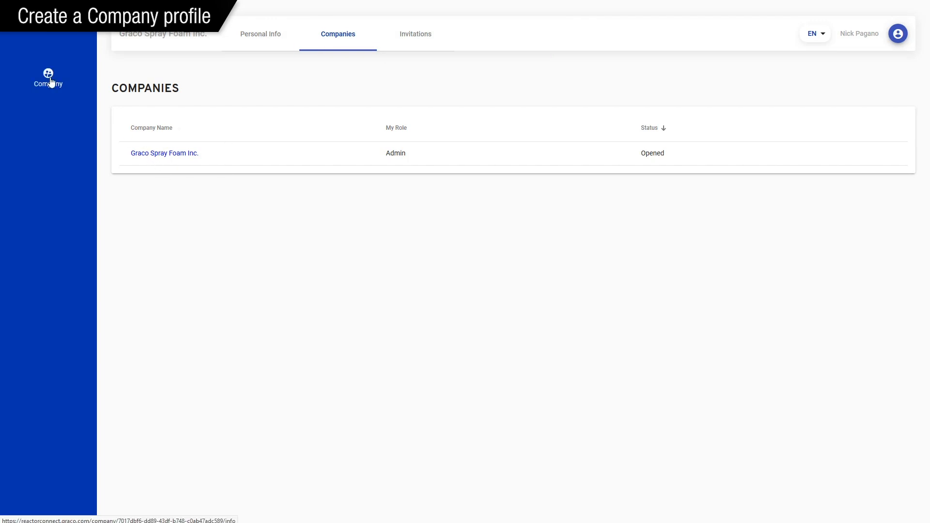
# Review Graco Spray Foam Inc.'s saved info and its empty Reactors list.
pyautogui.click(165, 153)
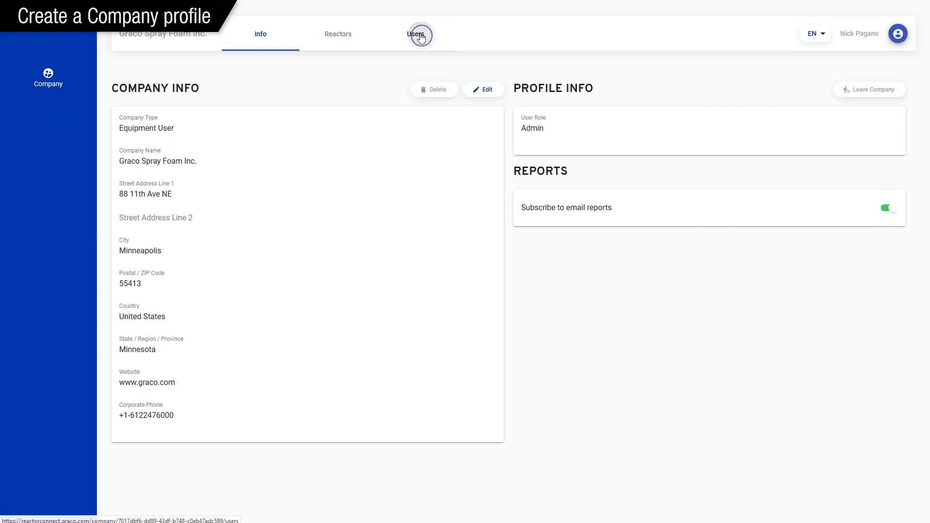
pyautogui.click(416, 34)
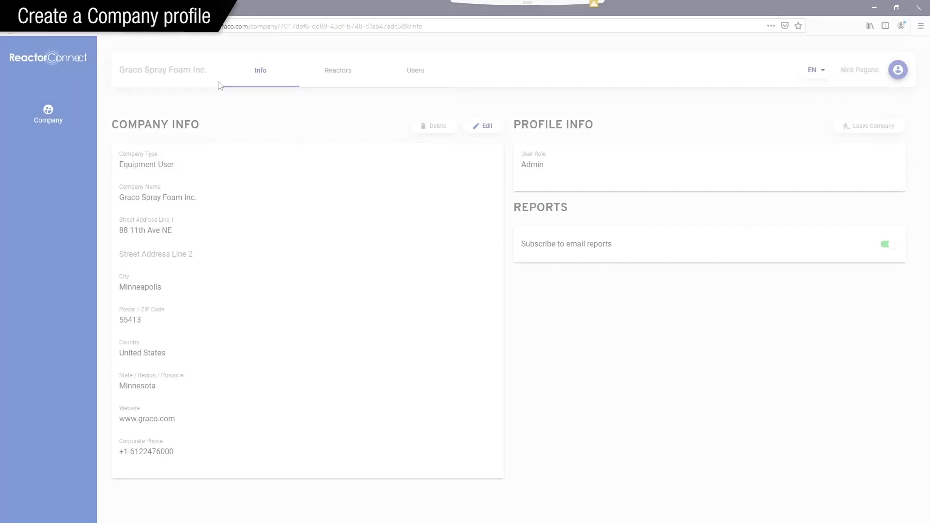
pyautogui.click(337, 70)
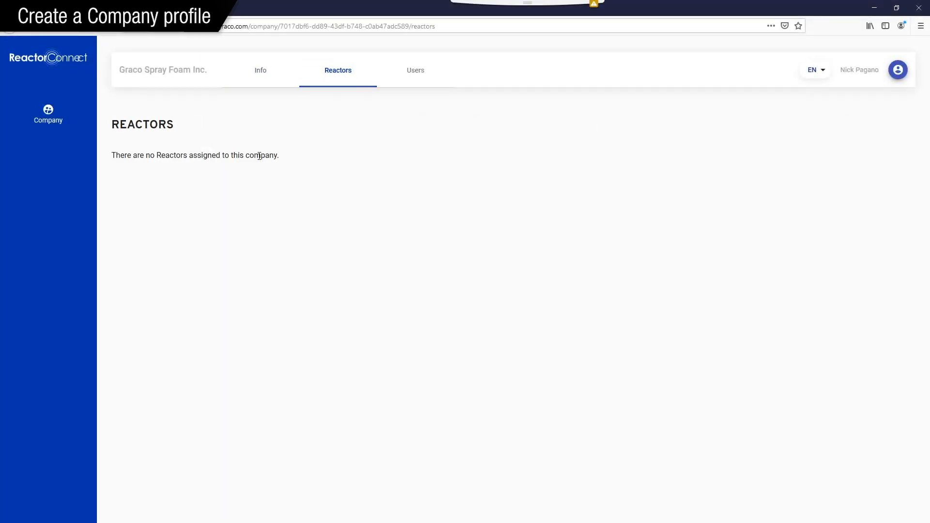
pyautogui.moveTo(204, 395)
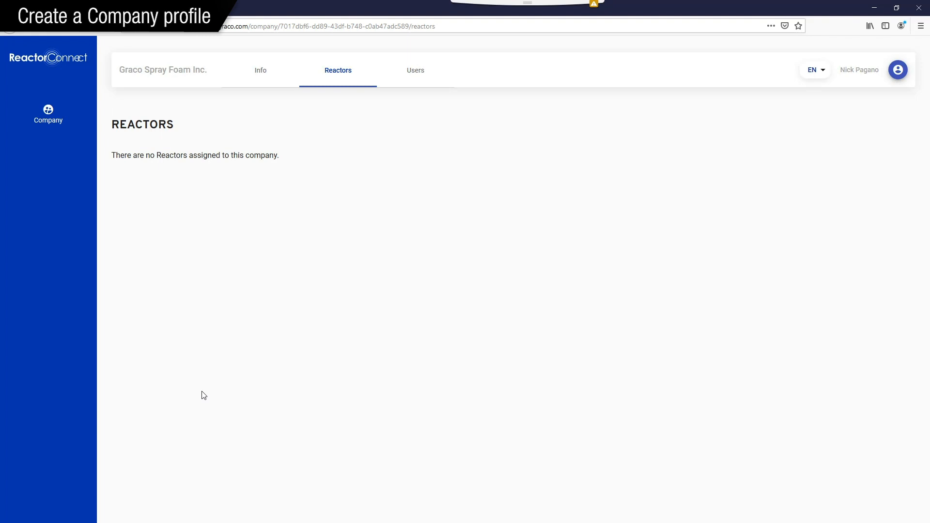
pyautogui.click(259, 70)
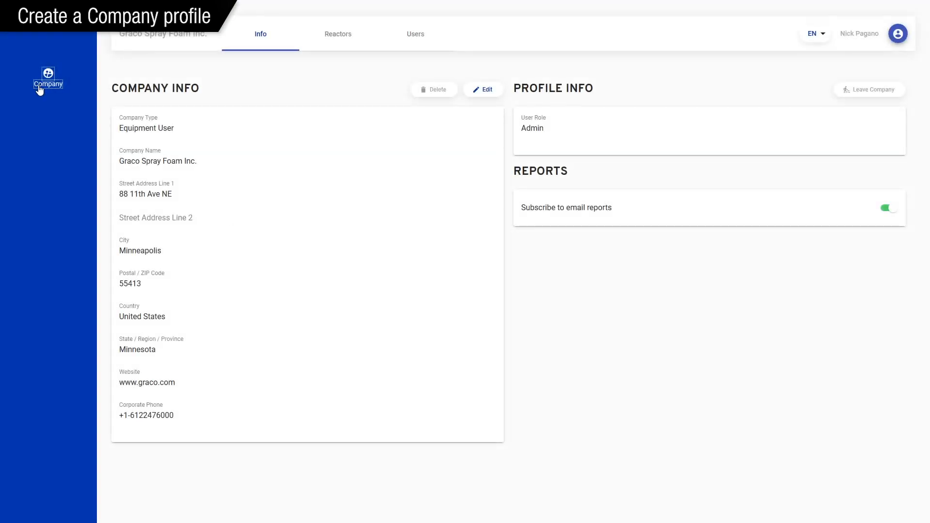
pyautogui.click(415, 34)
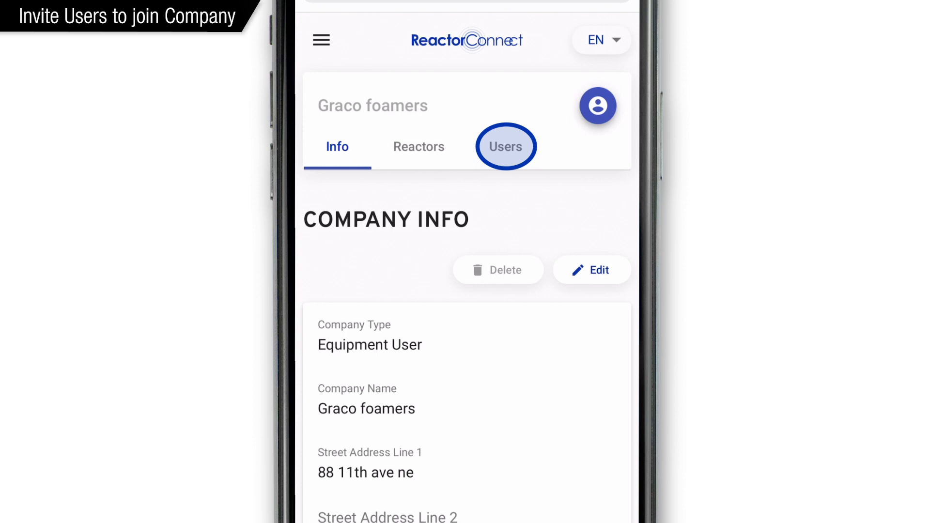
# From the phone's Users tab, invite a new member by email with the User role.
pyautogui.click(506, 146)
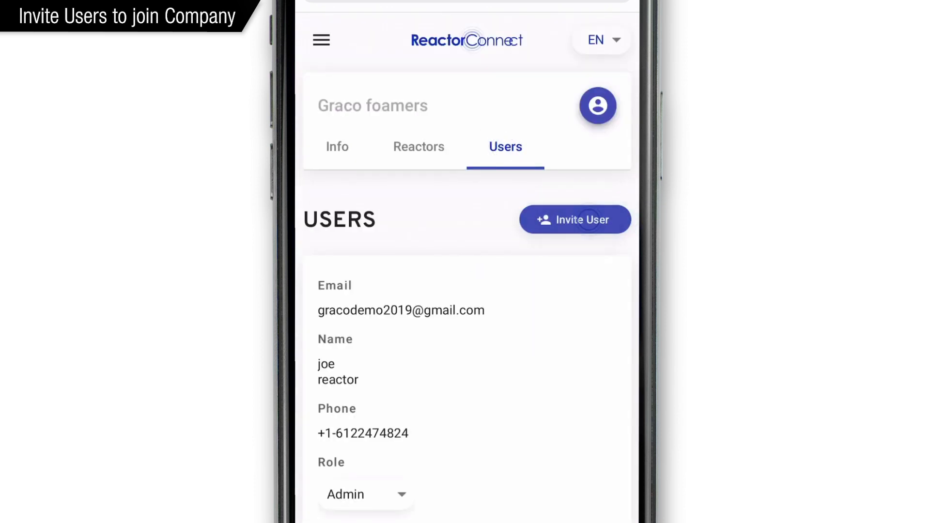
pyautogui.click(574, 220)
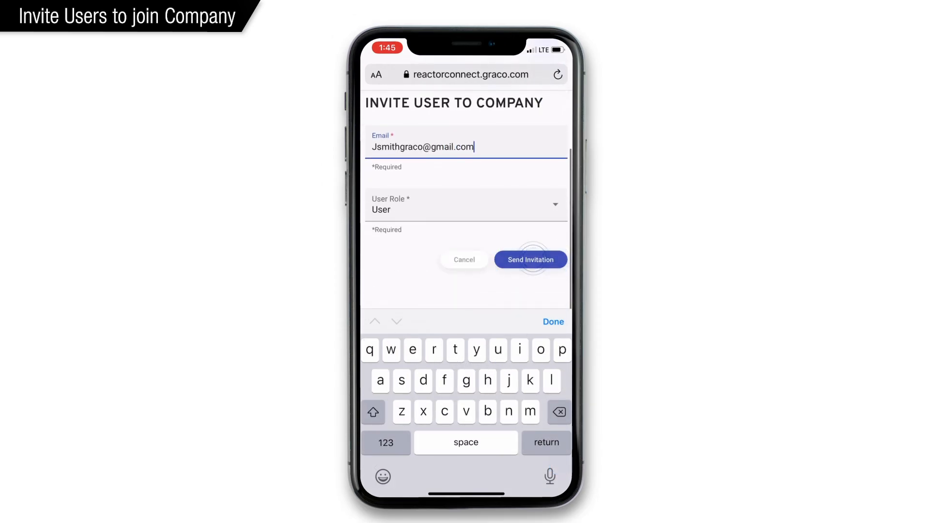
pyautogui.click(530, 260)
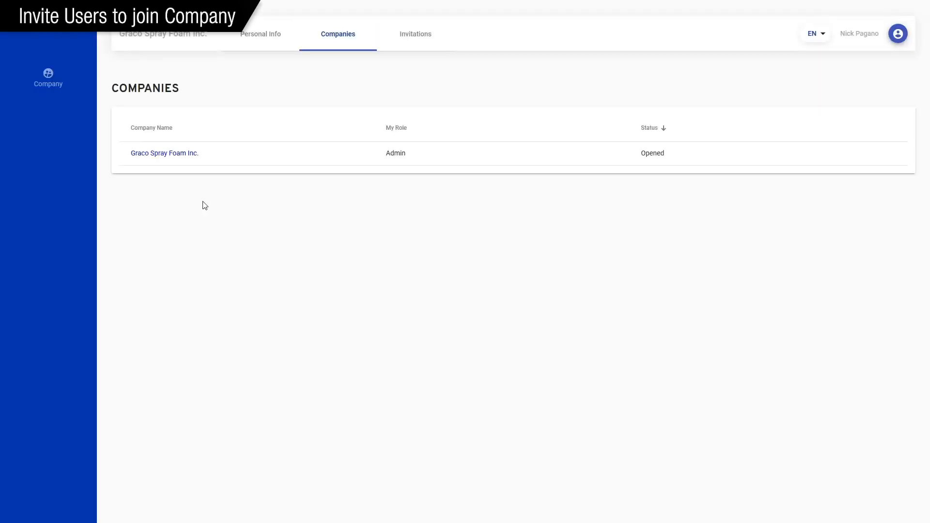
pyautogui.moveTo(48, 78)
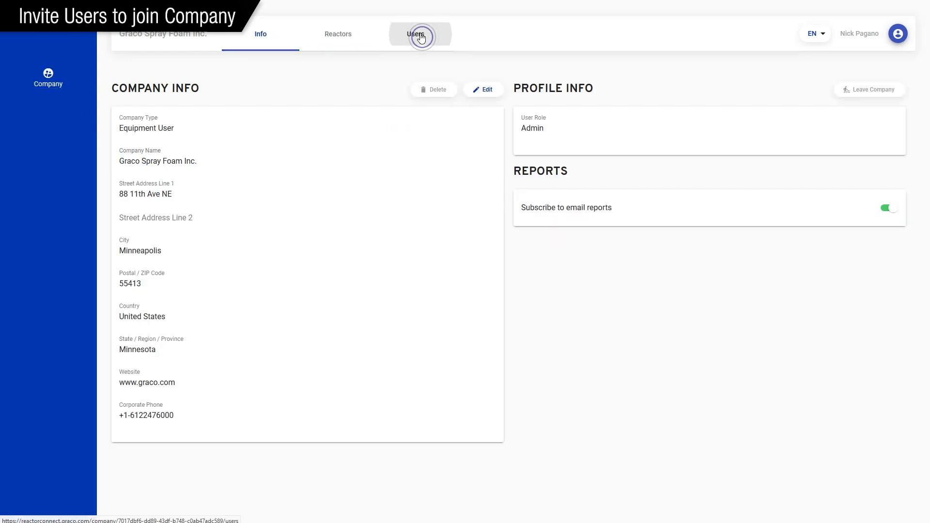
# Invite new members with the User role on the web, then follow the Gmail invitation link to sign in.
pyautogui.click(416, 34)
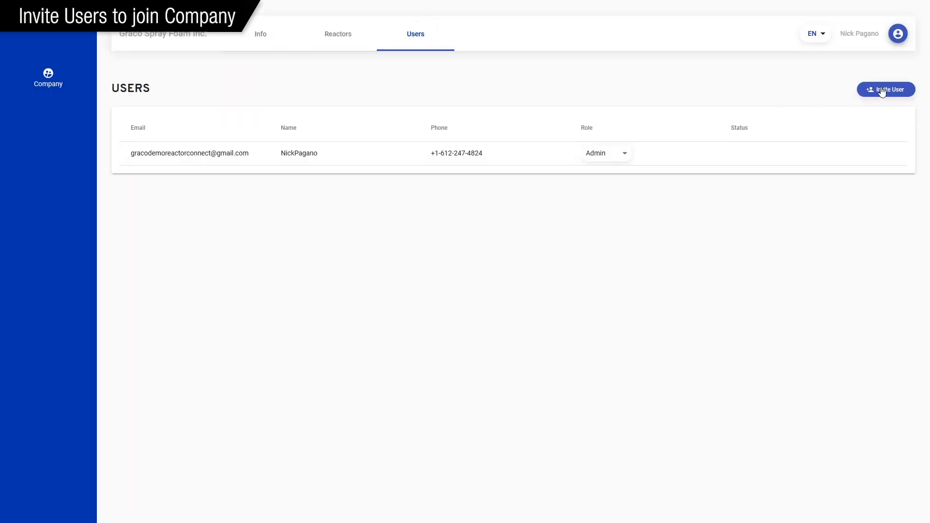
pyautogui.click(885, 89)
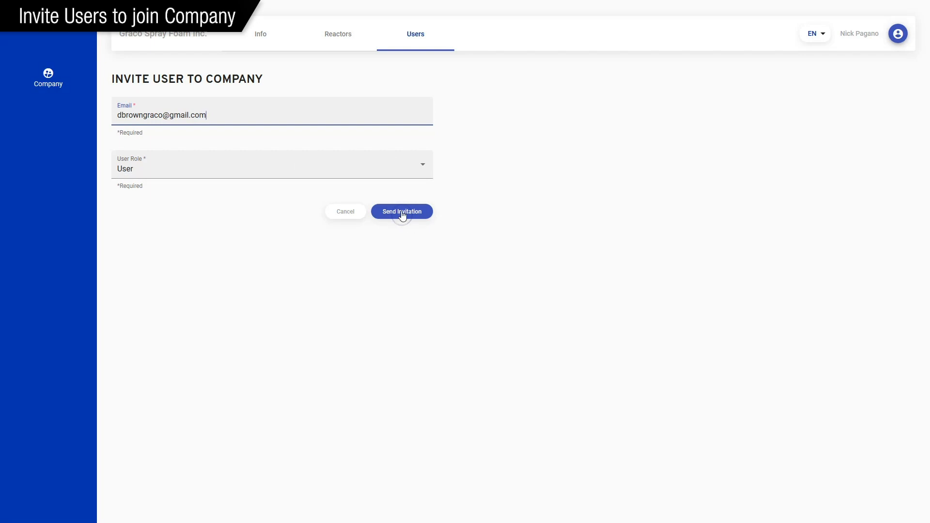
pyautogui.click(402, 211)
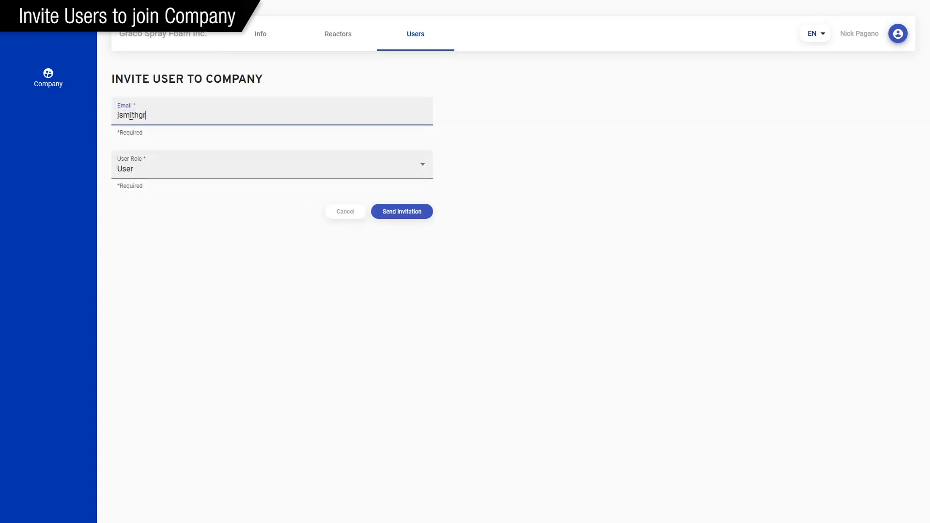
pyautogui.click(401, 211)
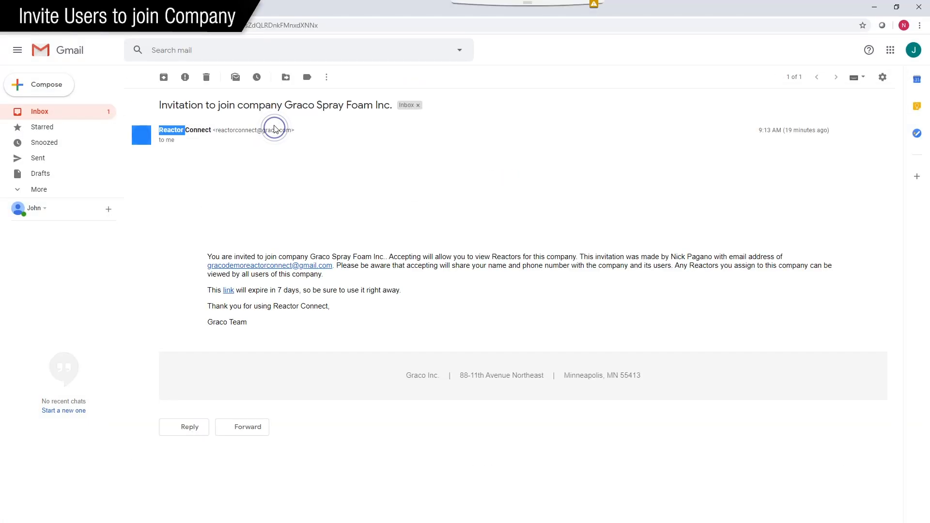
pyautogui.click(227, 290)
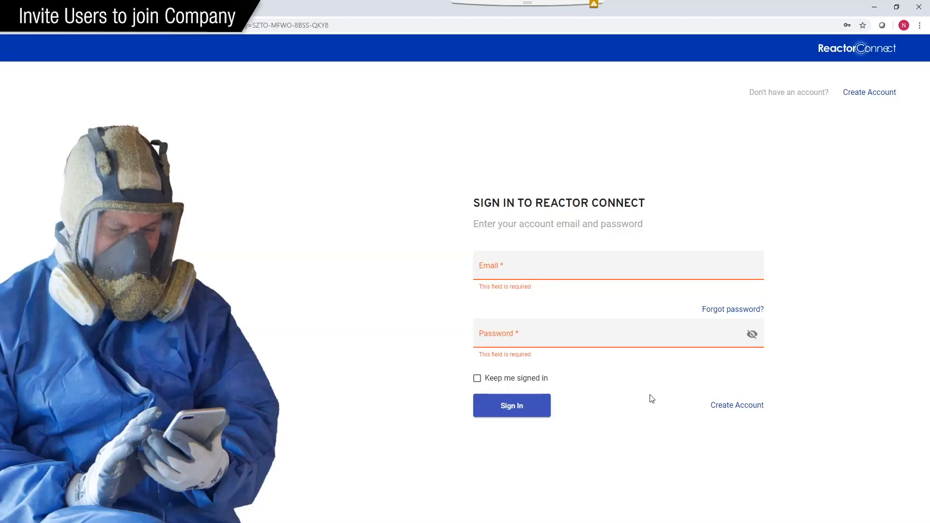
pyautogui.moveTo(865, 99)
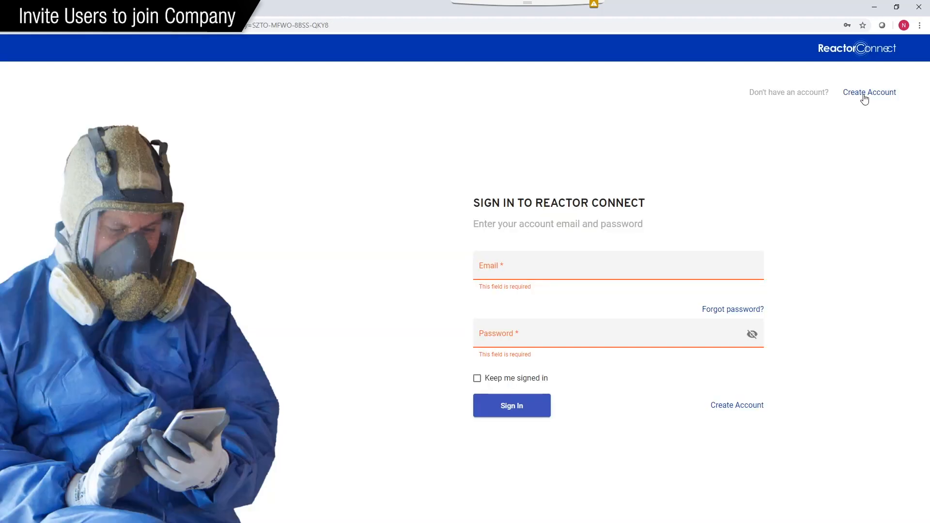
pyautogui.moveTo(768, 132)
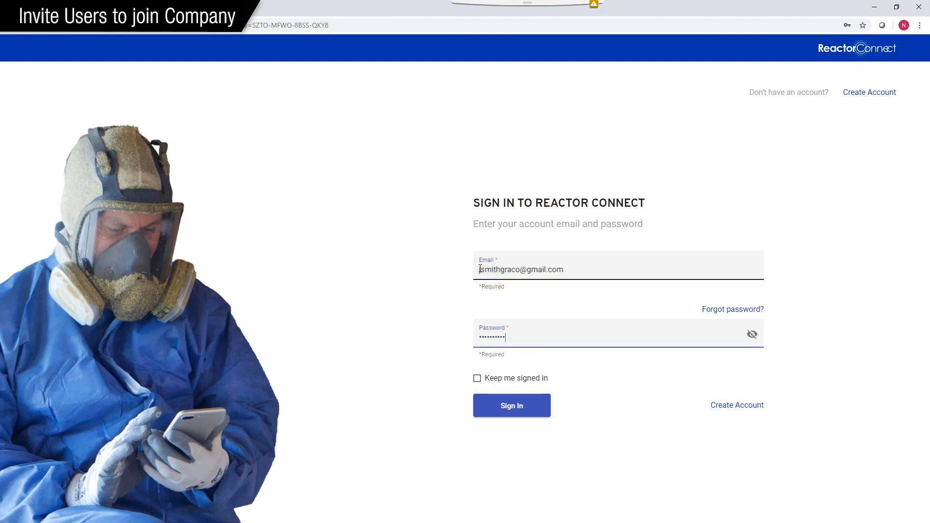
# Sign in as the invited user so the Graco Spray Foam Inc. invitation appears.
pyautogui.click(511, 405)
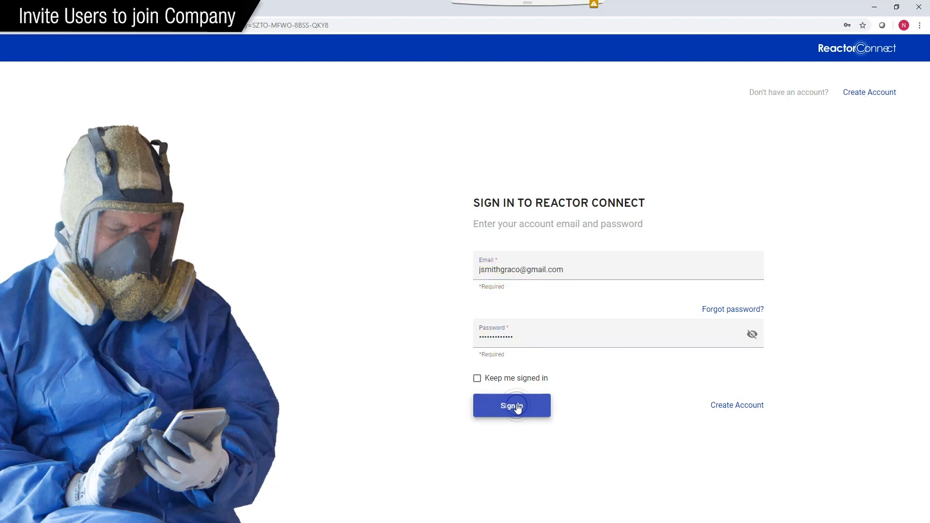
pyautogui.click(512, 406)
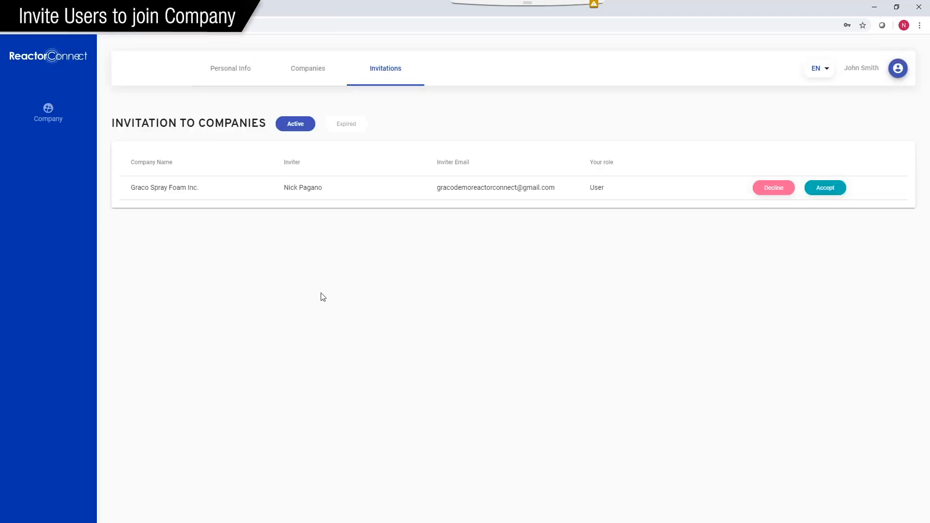
pyautogui.moveTo(165, 198)
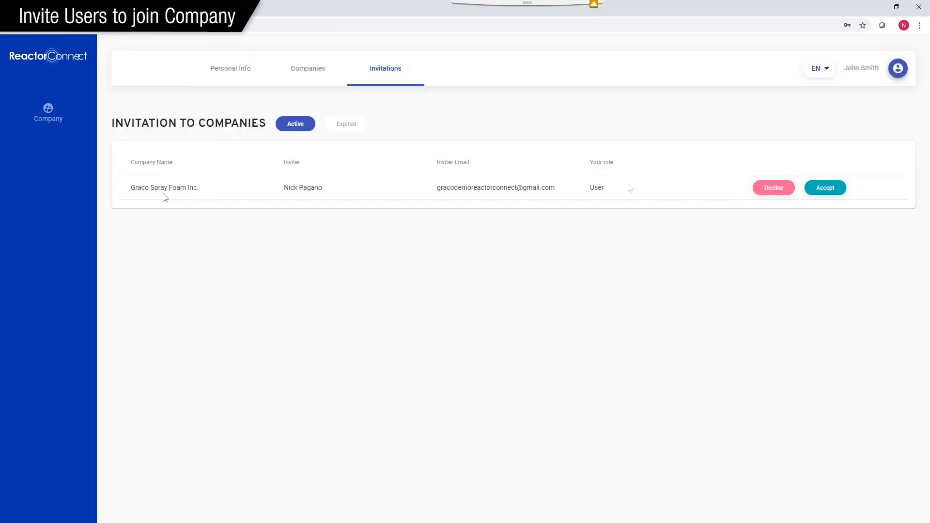
# Accept the Graco Spray Foam Inc. invitation and agree to share account data with the company.
pyautogui.click(825, 187)
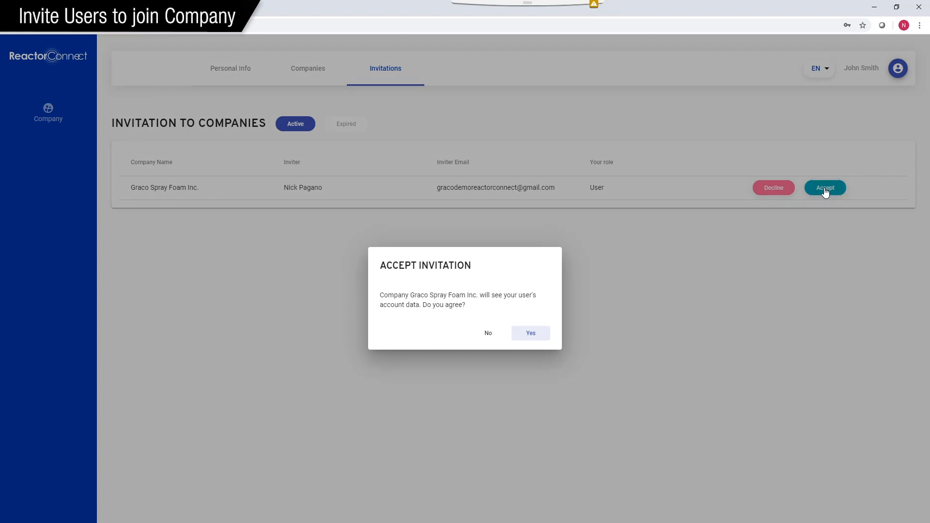
pyautogui.click(530, 333)
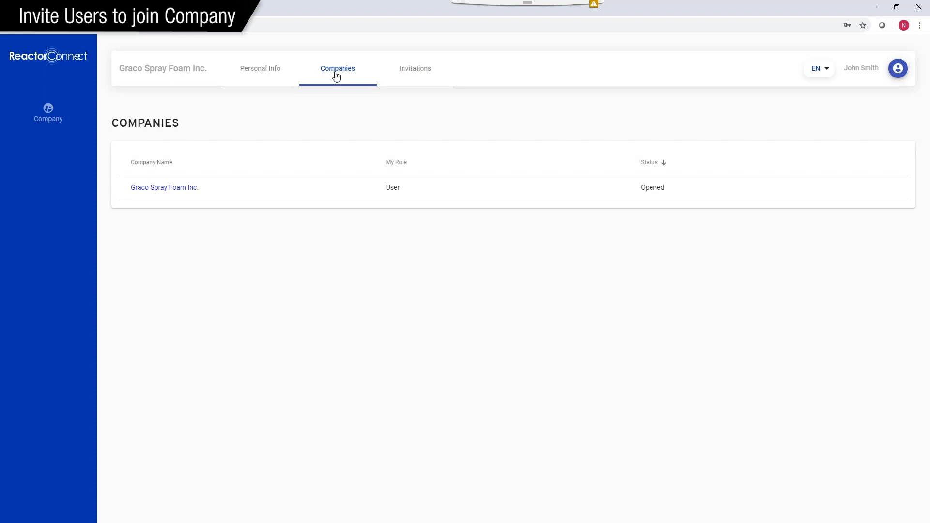
pyautogui.moveTo(170, 204)
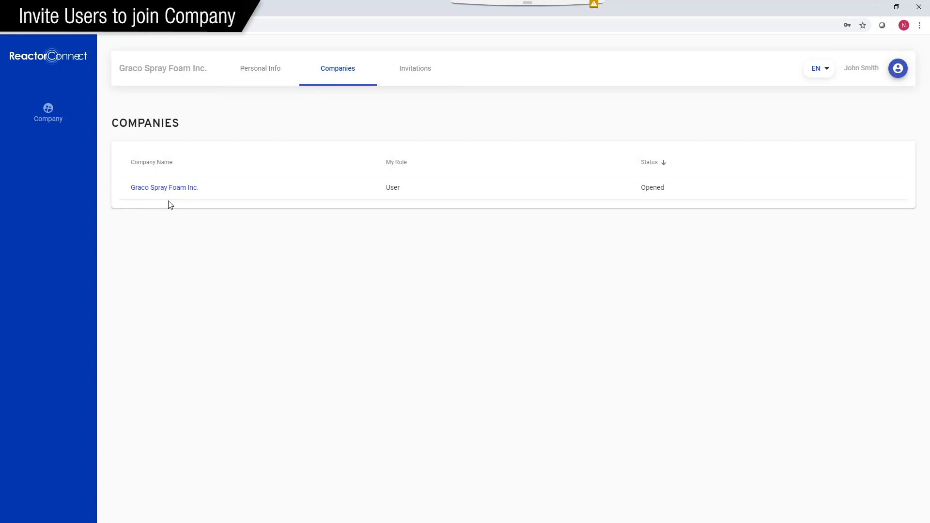
# Review Graco Spray Foam Inc.'s company details, switch off email reports, and view its users list.
pyautogui.click(165, 187)
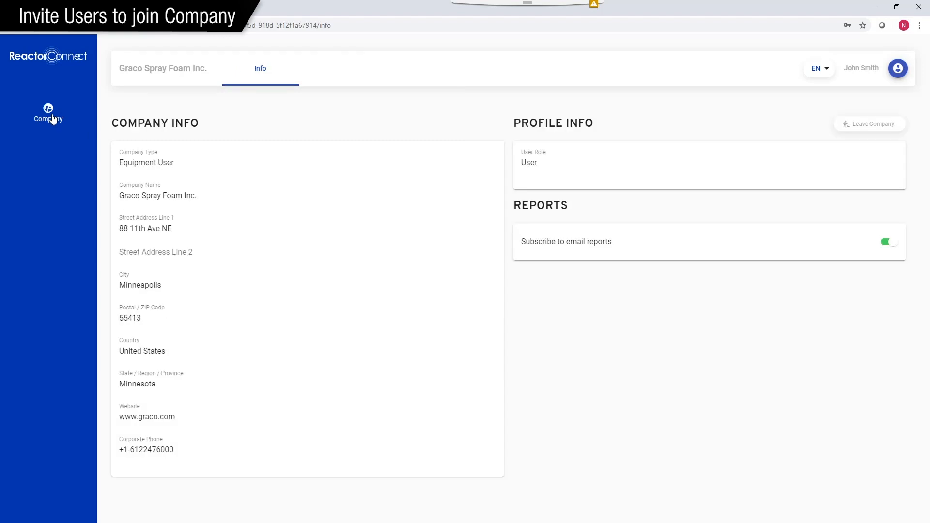
pyautogui.moveTo(573, 268)
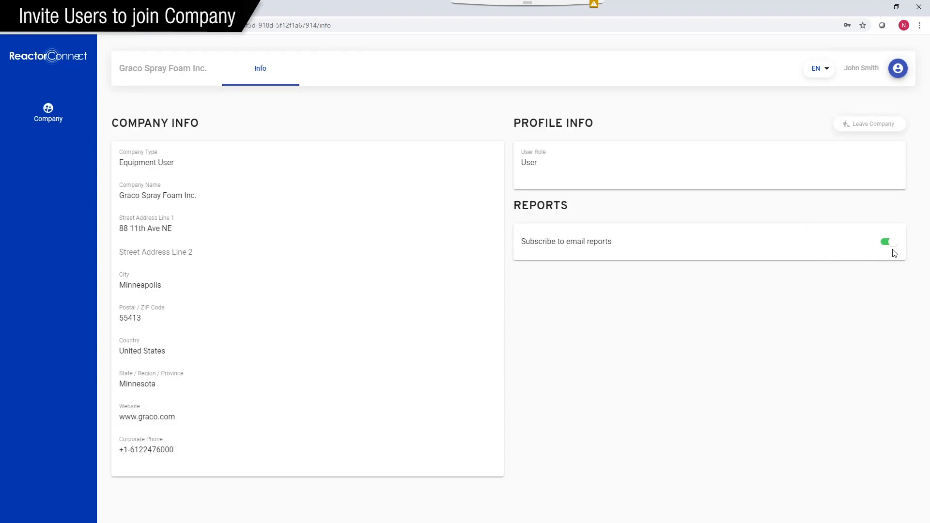
pyautogui.moveTo(877, 277)
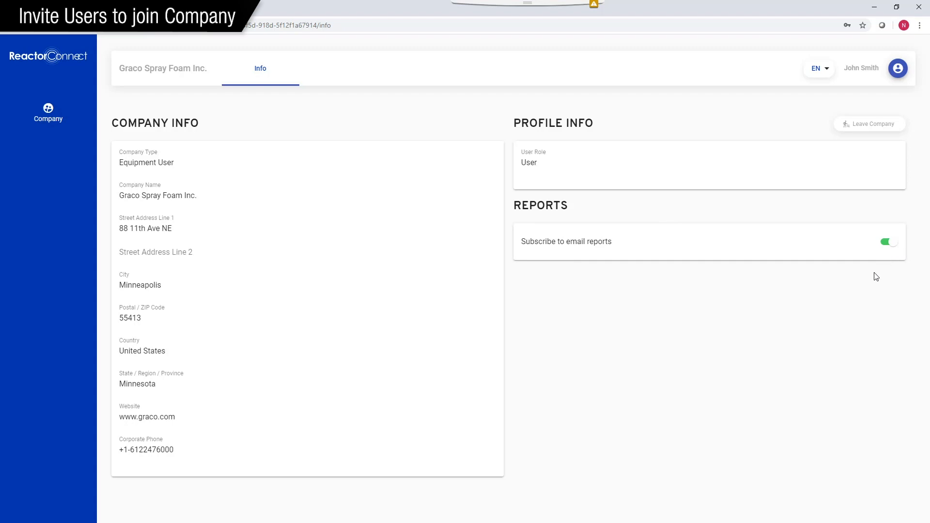
pyautogui.moveTo(888, 241)
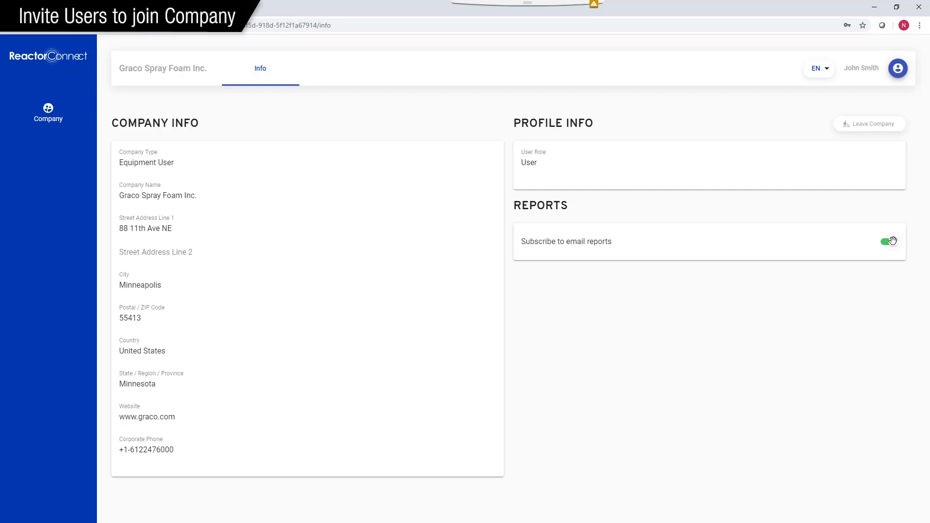
pyautogui.click(889, 241)
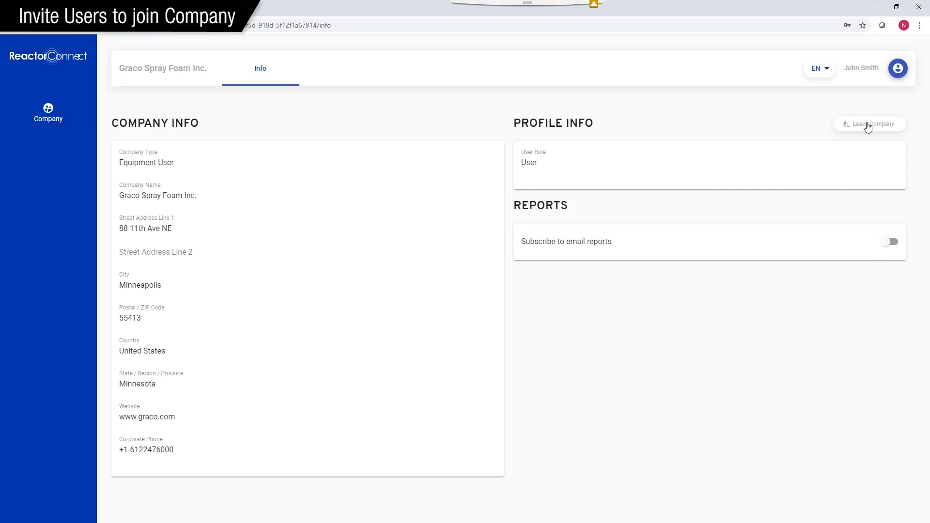
pyautogui.moveTo(835, 213)
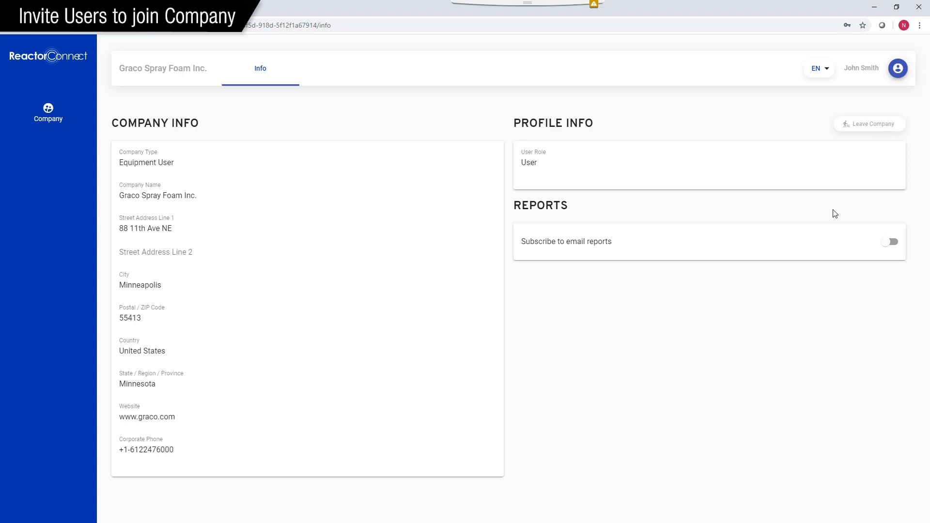
pyautogui.click(415, 70)
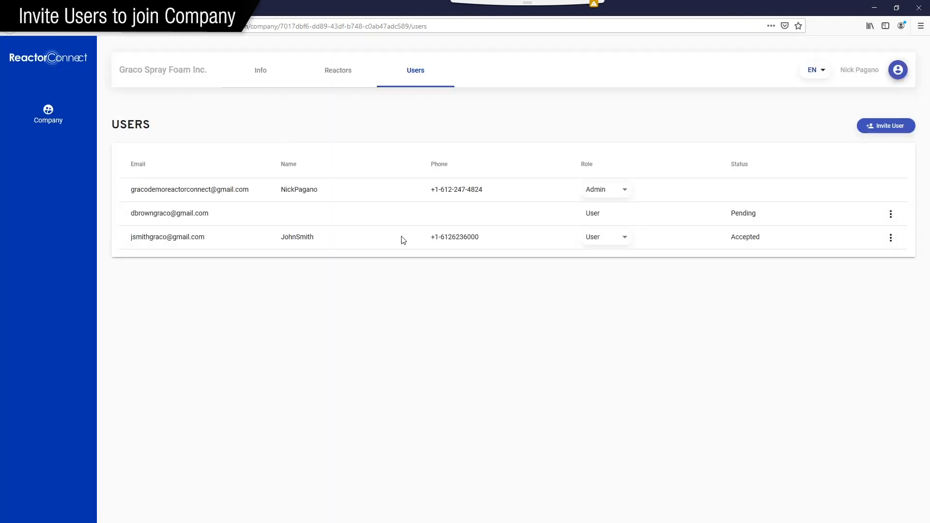
pyautogui.moveTo(752, 247)
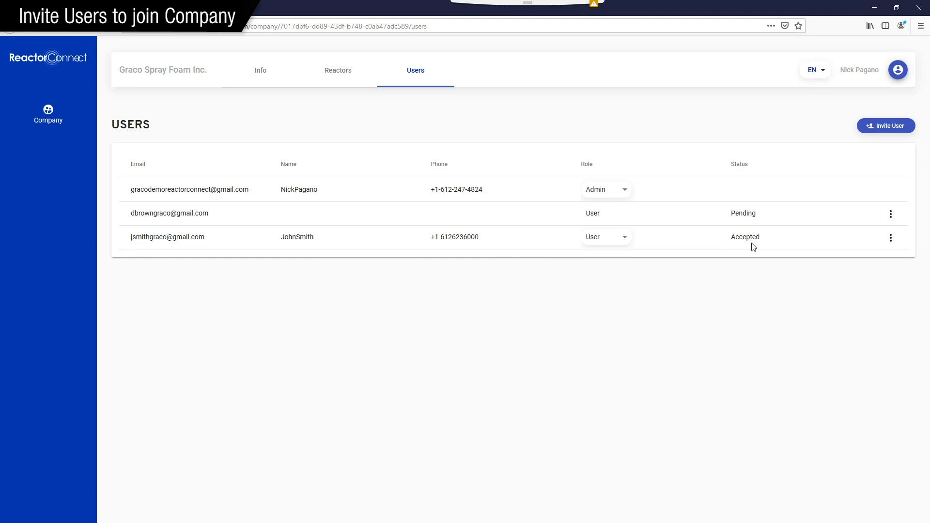
pyautogui.moveTo(607, 196)
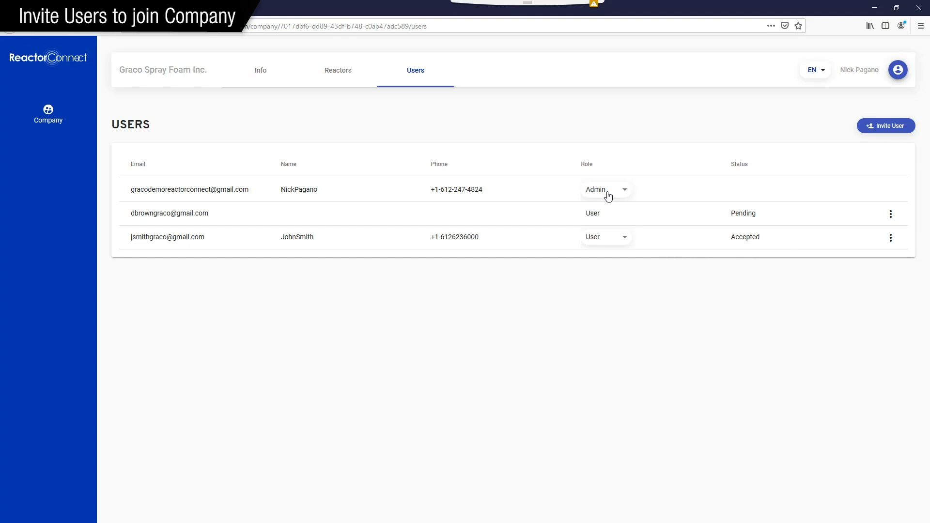
pyautogui.moveTo(602, 223)
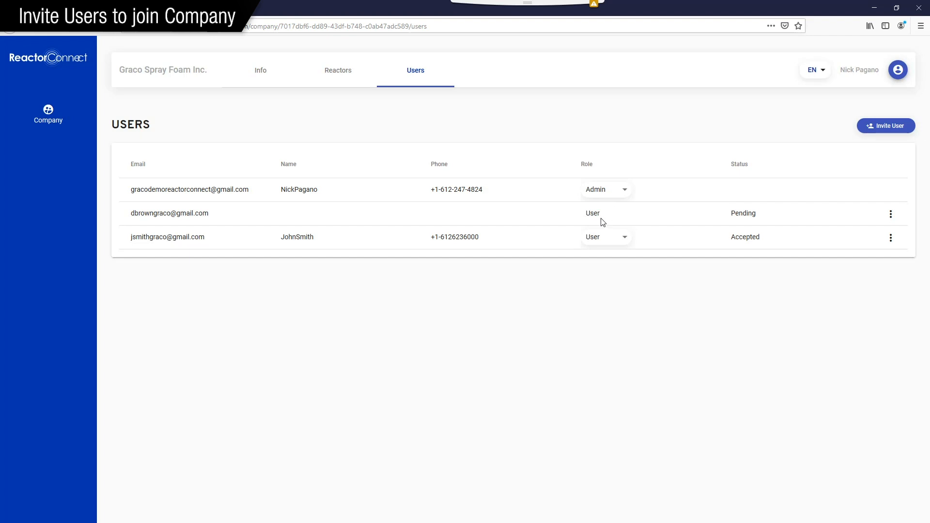
pyautogui.moveTo(627, 249)
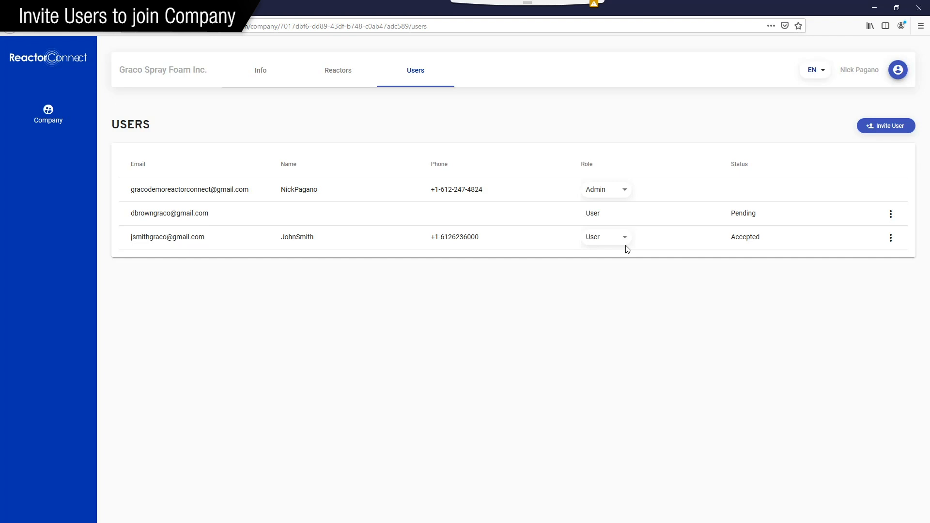
pyautogui.click(607, 237)
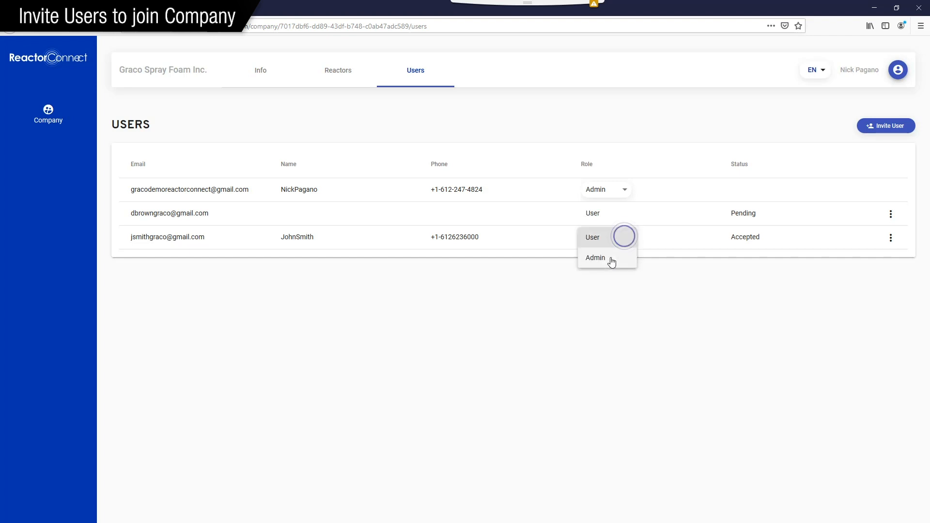
pyautogui.click(594, 258)
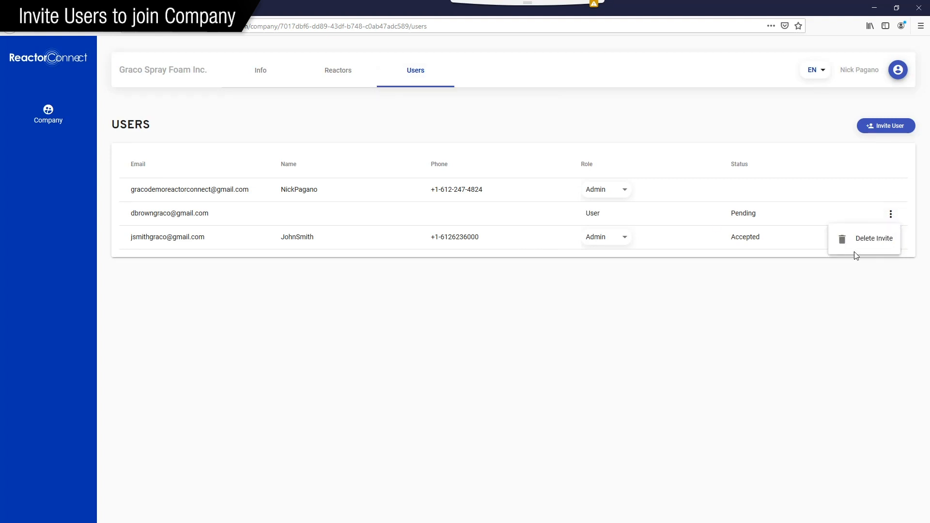
pyautogui.click(873, 238)
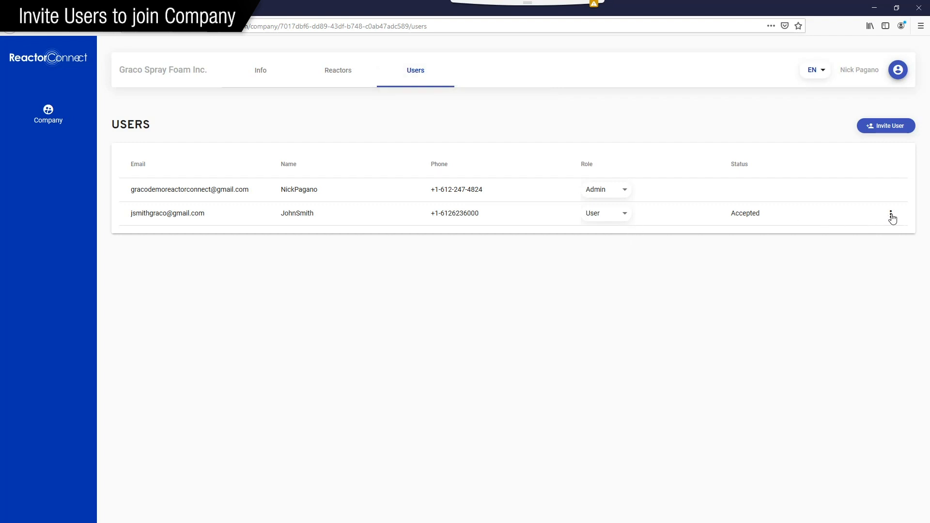
pyautogui.click(891, 214)
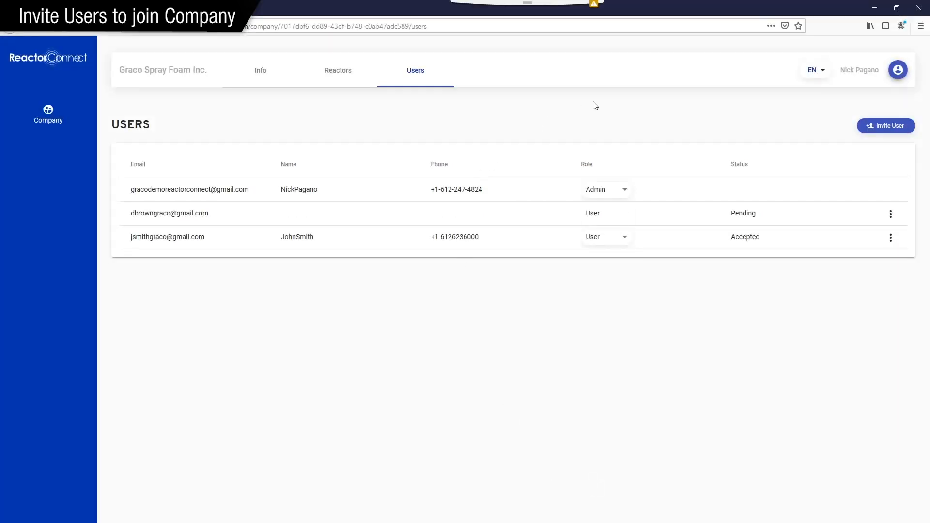
pyautogui.moveTo(260, 75)
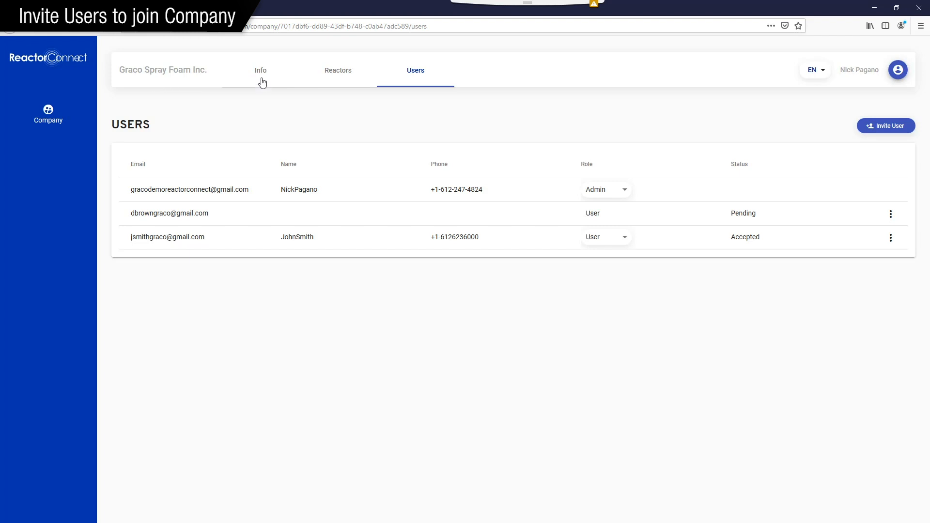
pyautogui.moveTo(270, 87)
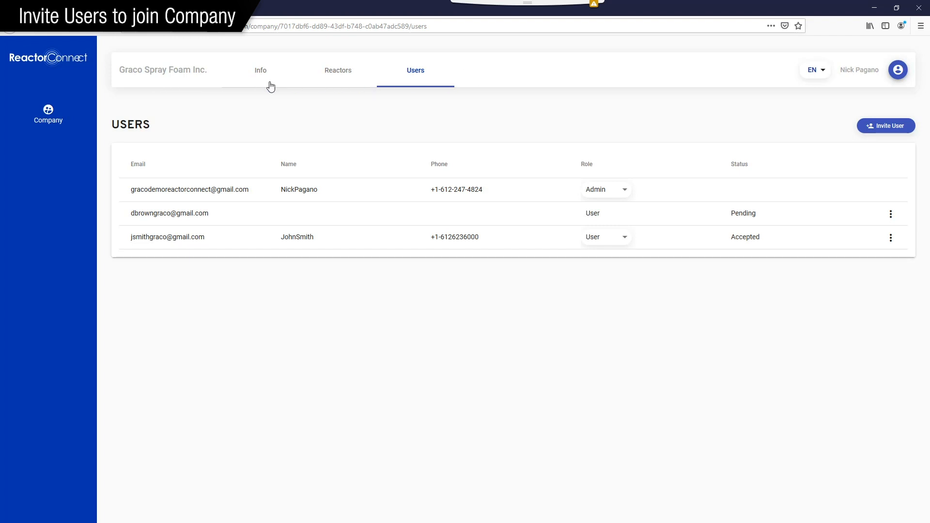
pyautogui.moveTo(874, 78)
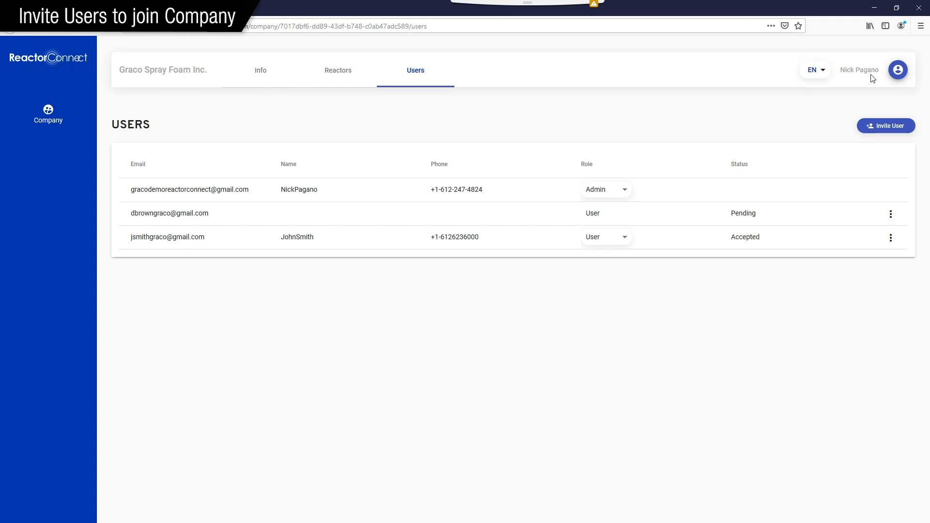
pyautogui.moveTo(537, 99)
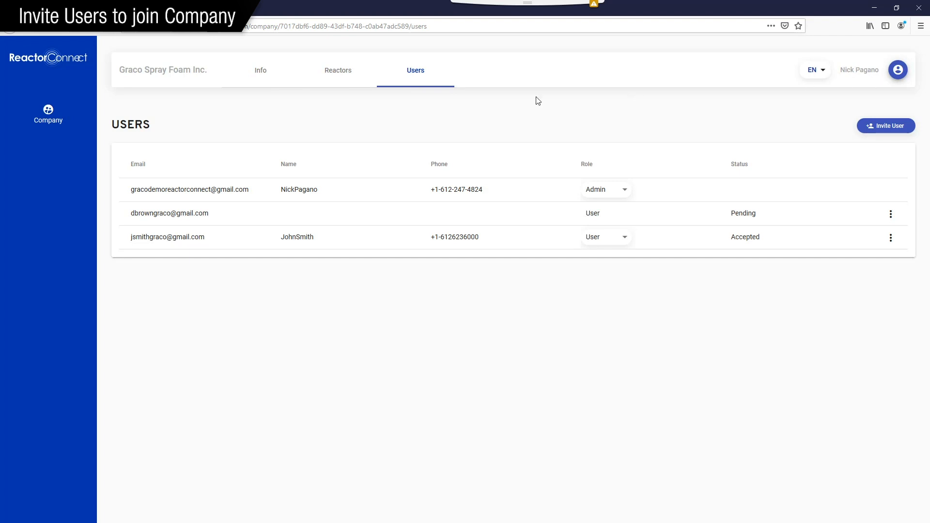
# Revisit Graco Spray Foam Inc.'s Info page, then its Reactors page showing none assigned.
pyautogui.click(261, 70)
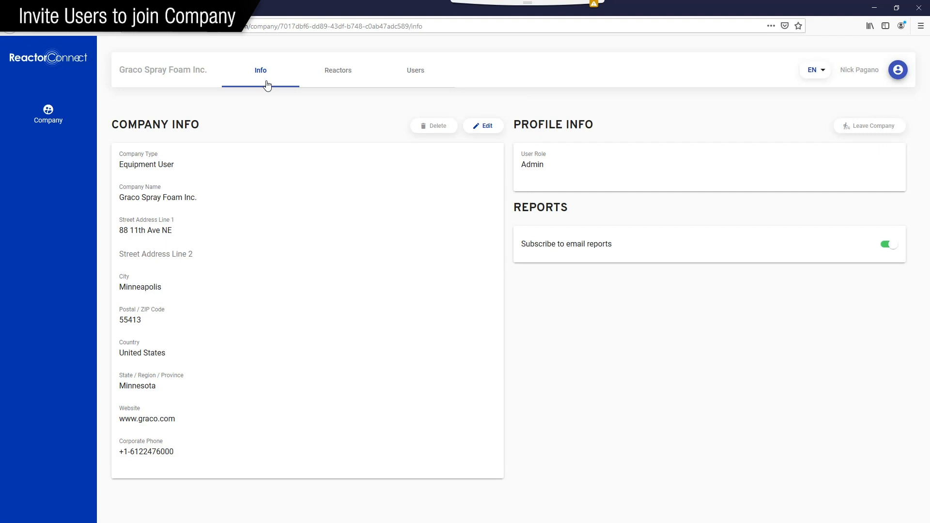
pyautogui.click(338, 70)
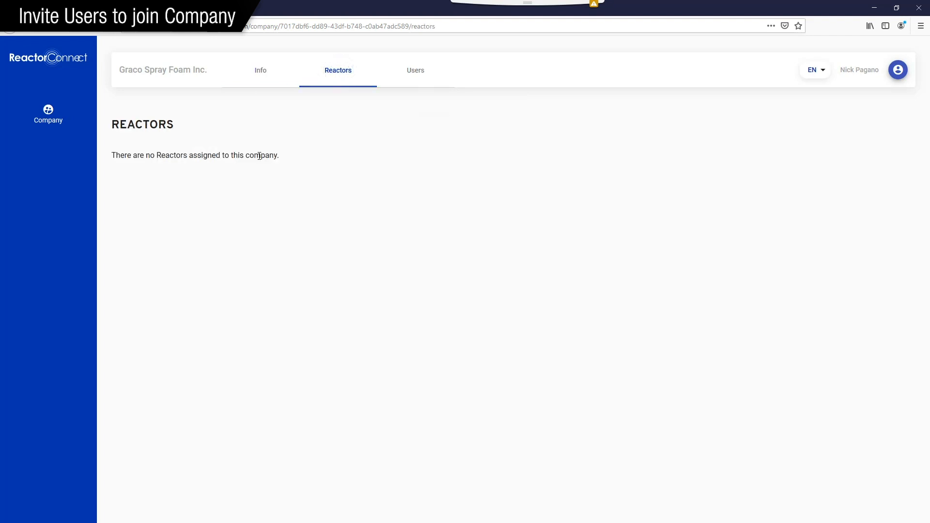
pyautogui.moveTo(207, 249)
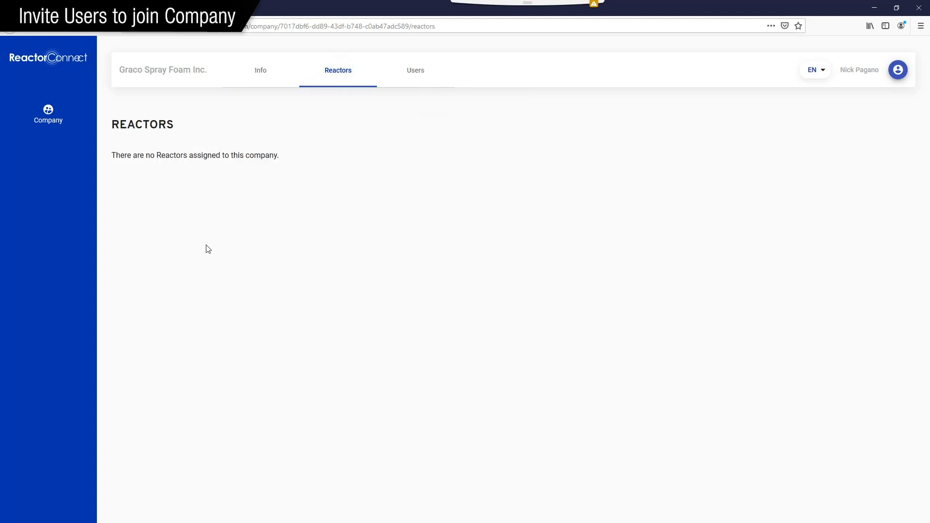